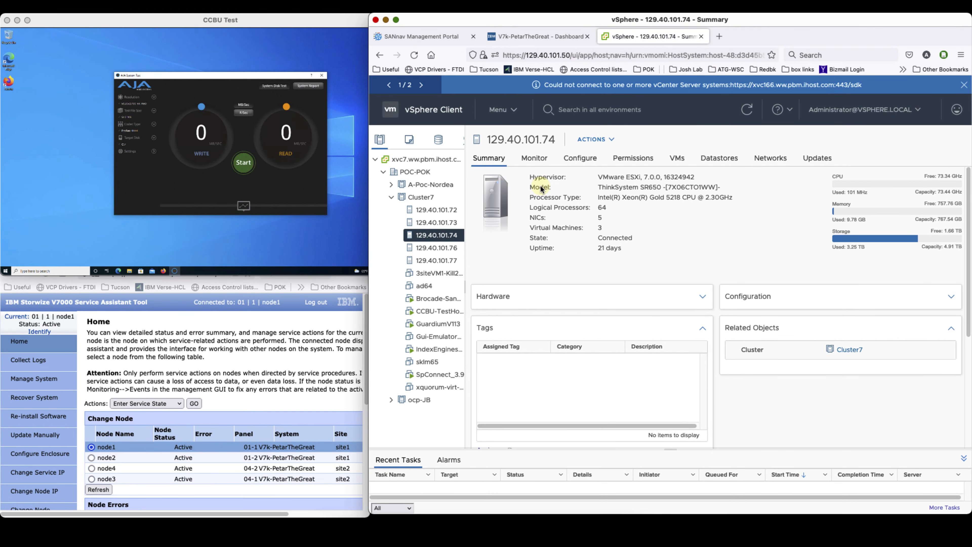
# Trace CCBU-TestHost to datastore CCBU-HS-Test and on to its connected host 129.40.101.74.
pyautogui.click(676, 157)
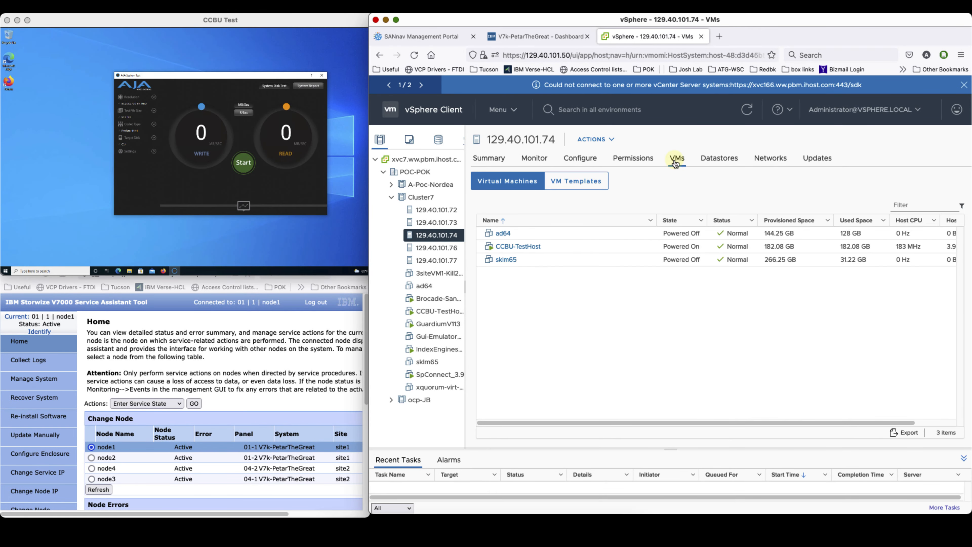
pyautogui.click(518, 246)
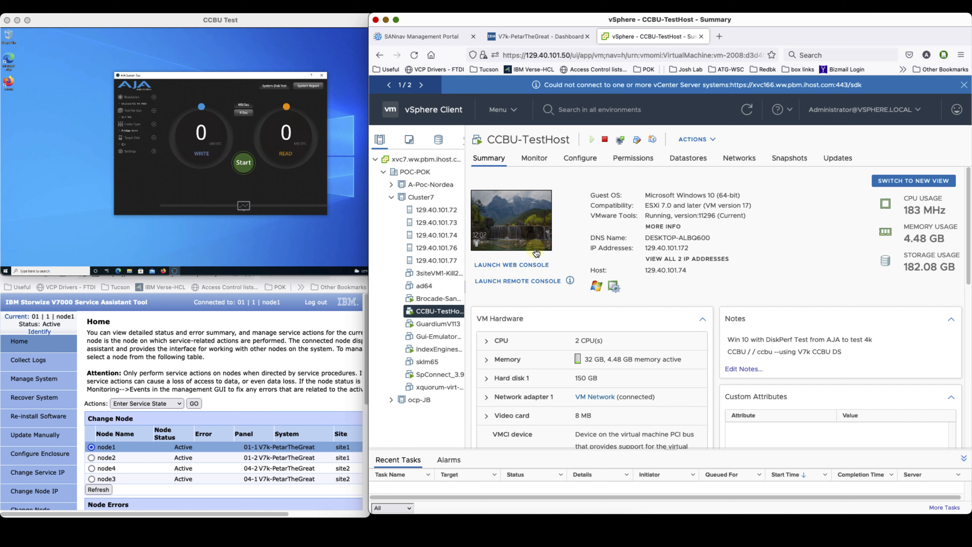
pyautogui.moveTo(688, 158)
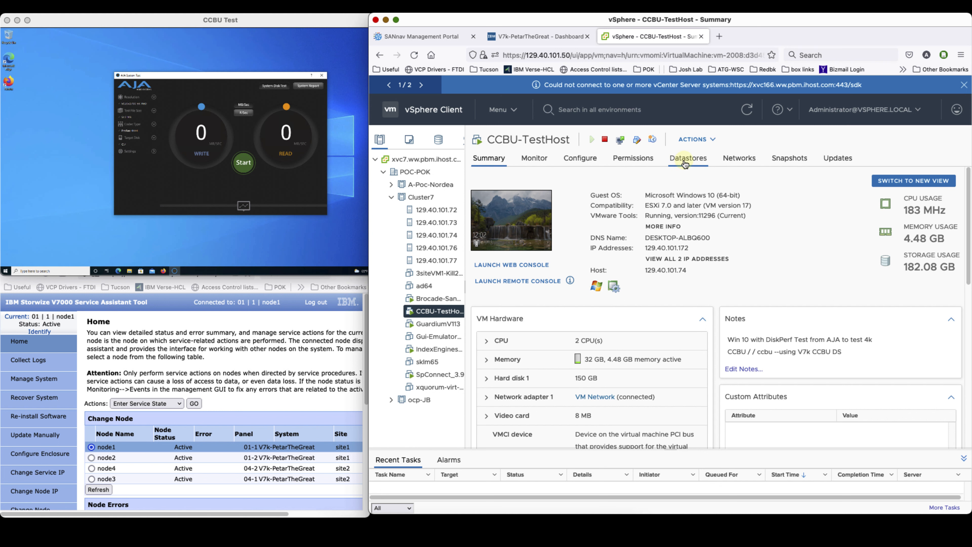
pyautogui.click(688, 157)
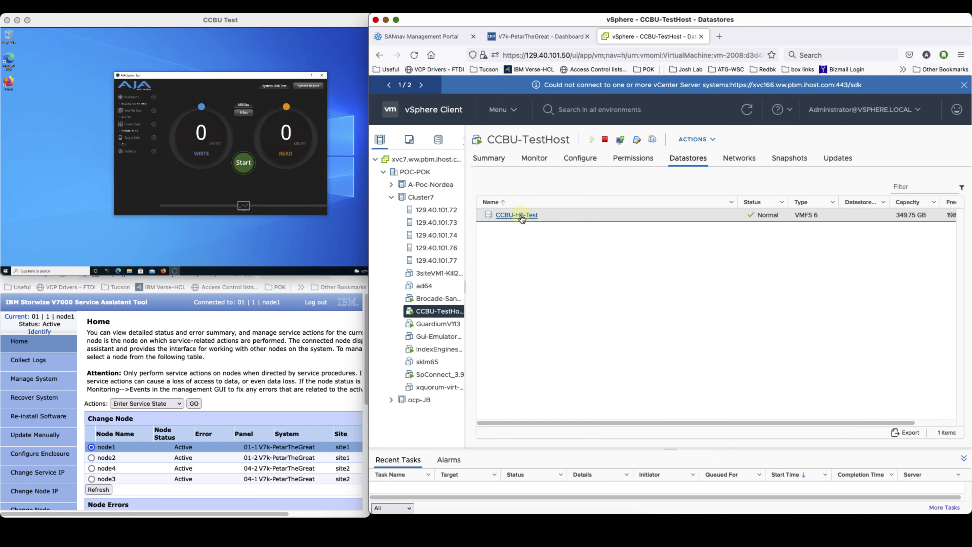
pyautogui.click(516, 215)
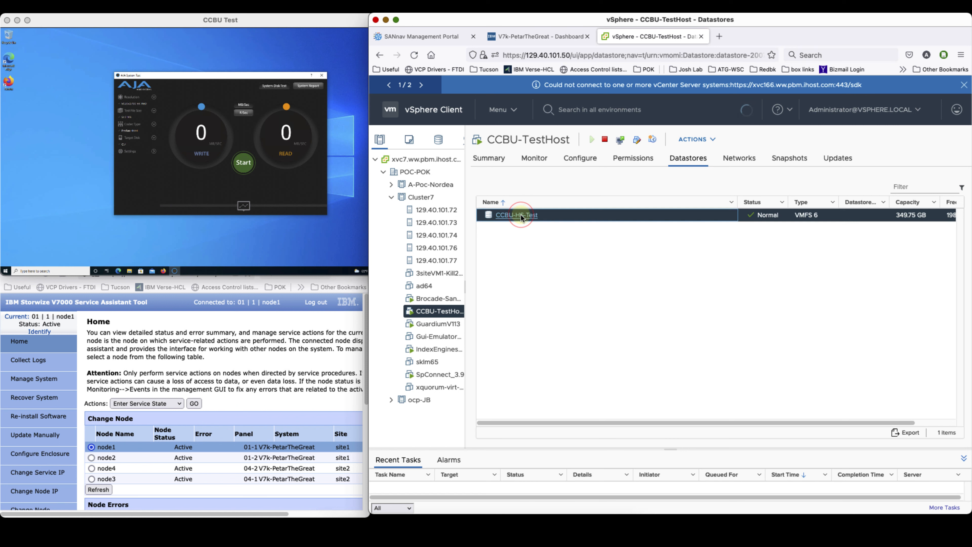
pyautogui.click(516, 215)
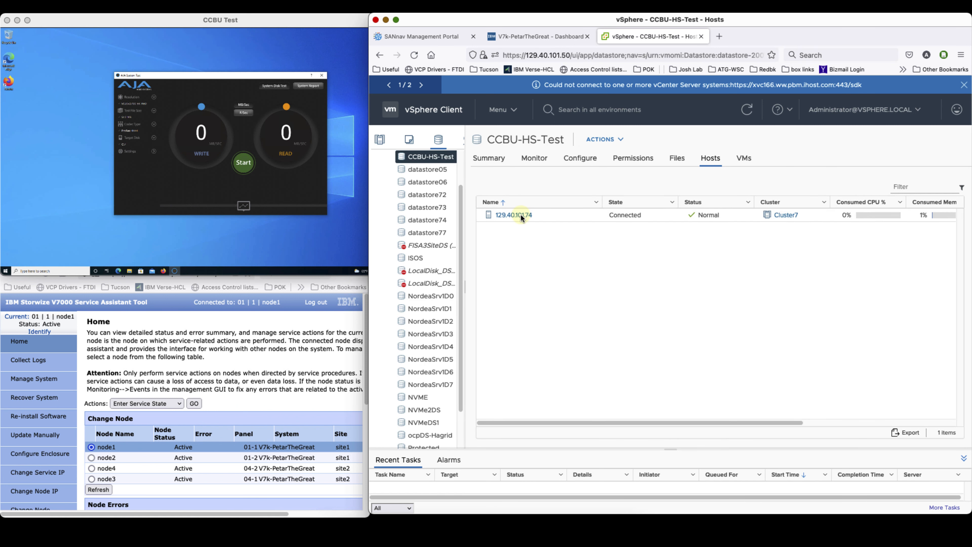
pyautogui.click(536, 36)
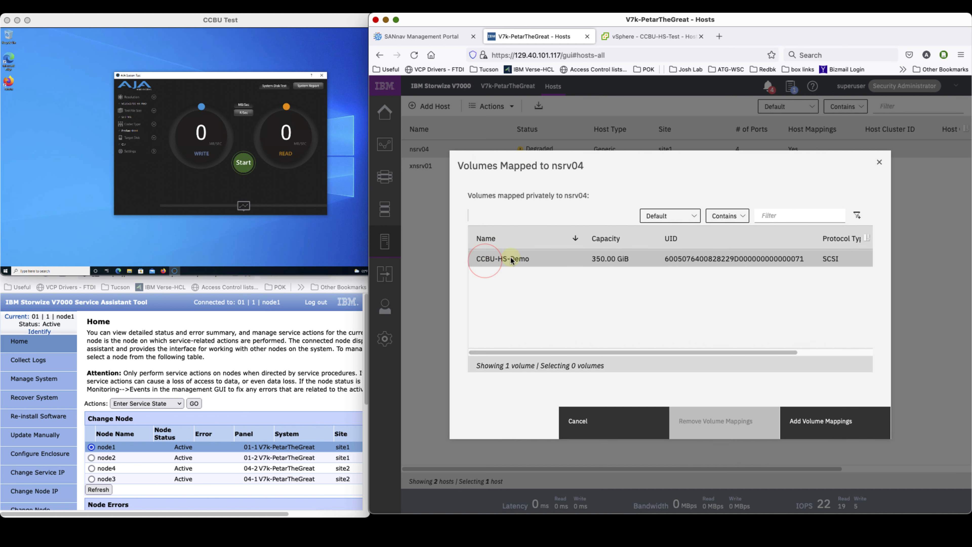
# Select the 350 GiB CCBU-HS-Demo volume mapped to nsrv04 and cancel without changes.
pyautogui.click(502, 258)
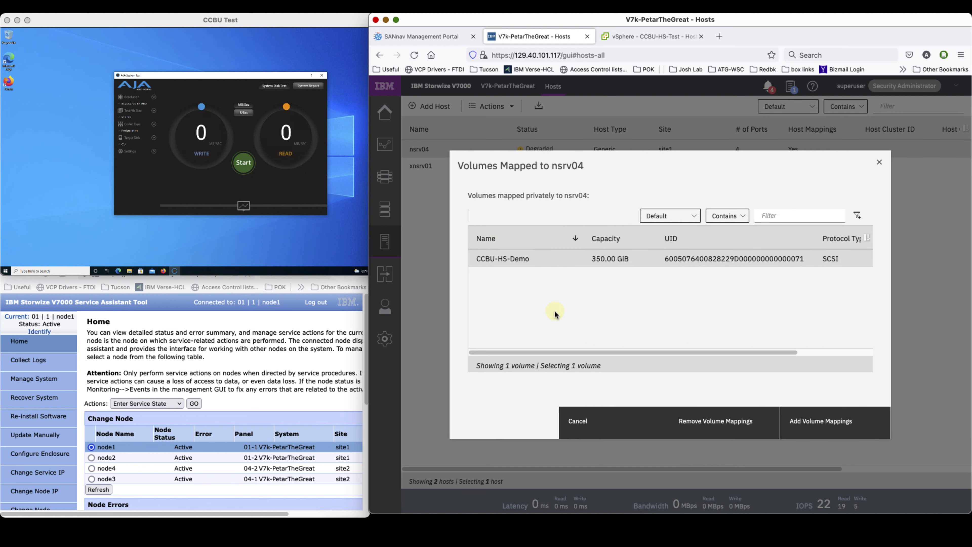
pyautogui.click(577, 421)
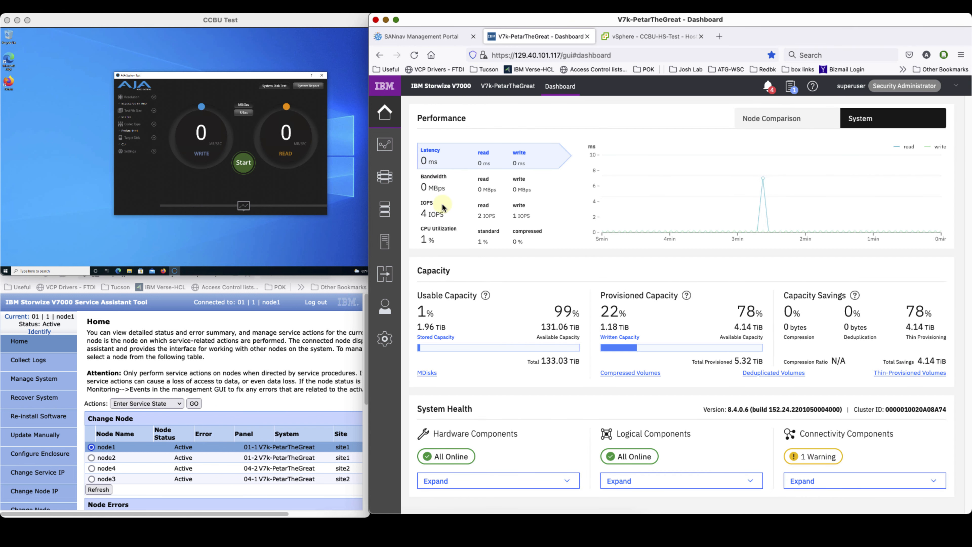
pyautogui.moveTo(434, 217)
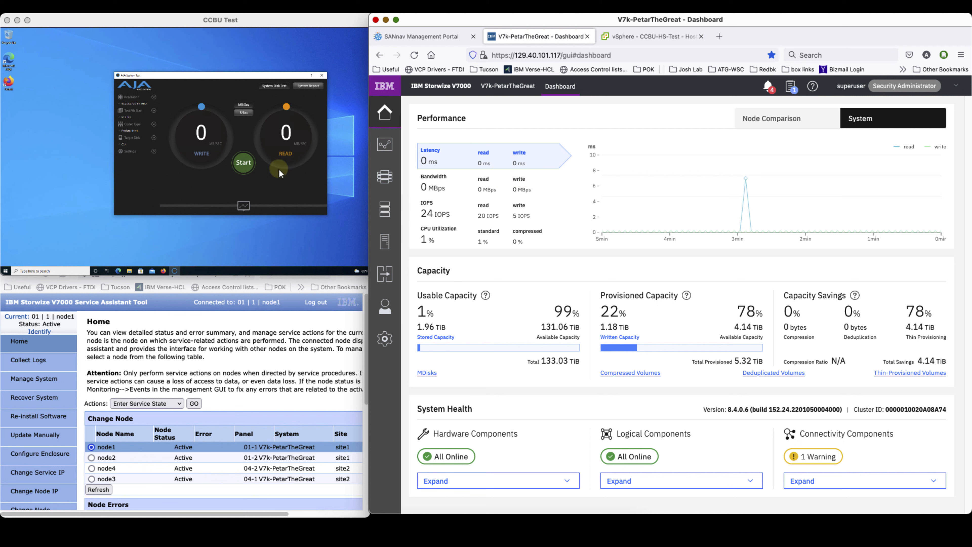
# Start the AJA disk benchmark on the test VM and reach for the Monitoring menu.
pyautogui.click(243, 164)
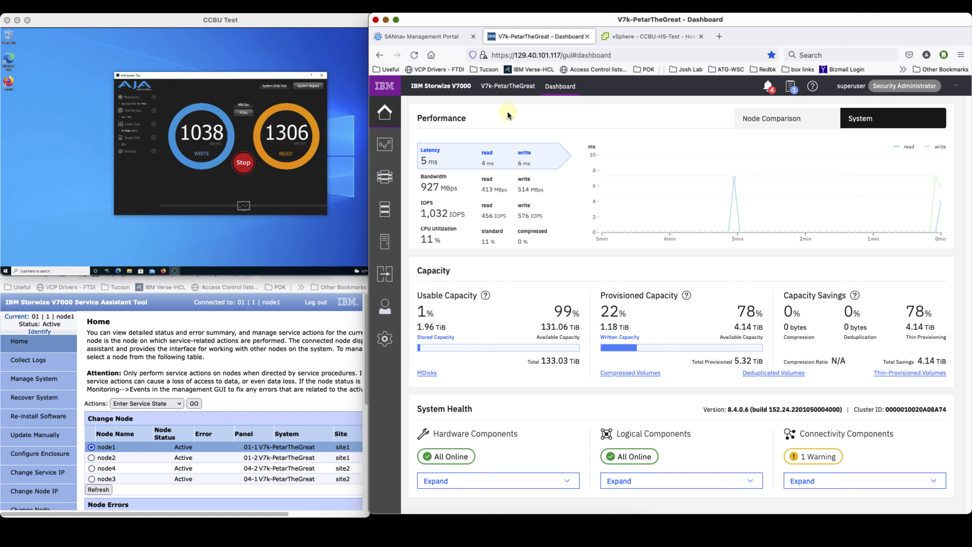
pyautogui.click(385, 144)
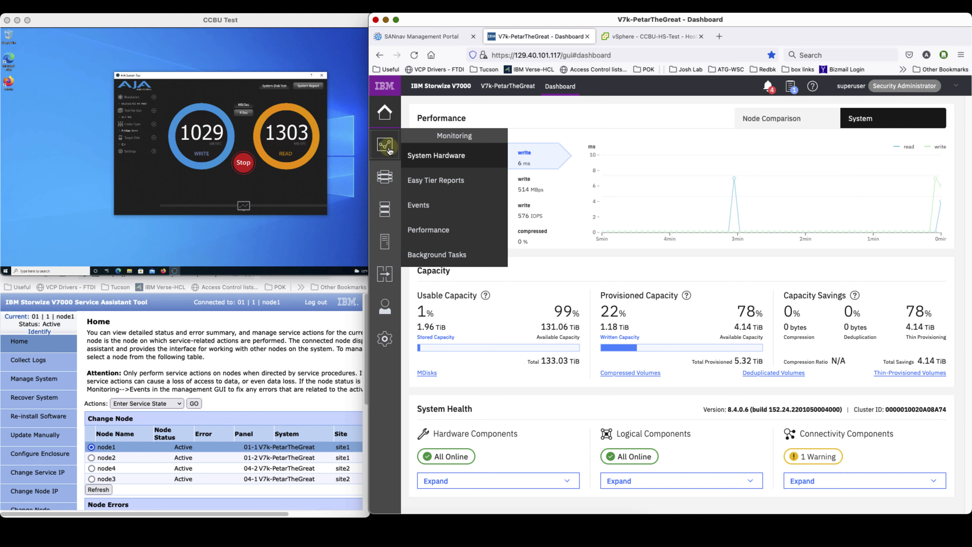
# View the Monitoring > Performance charts (~68,000 FC IOPS), then return to vSphere.
pyautogui.click(428, 229)
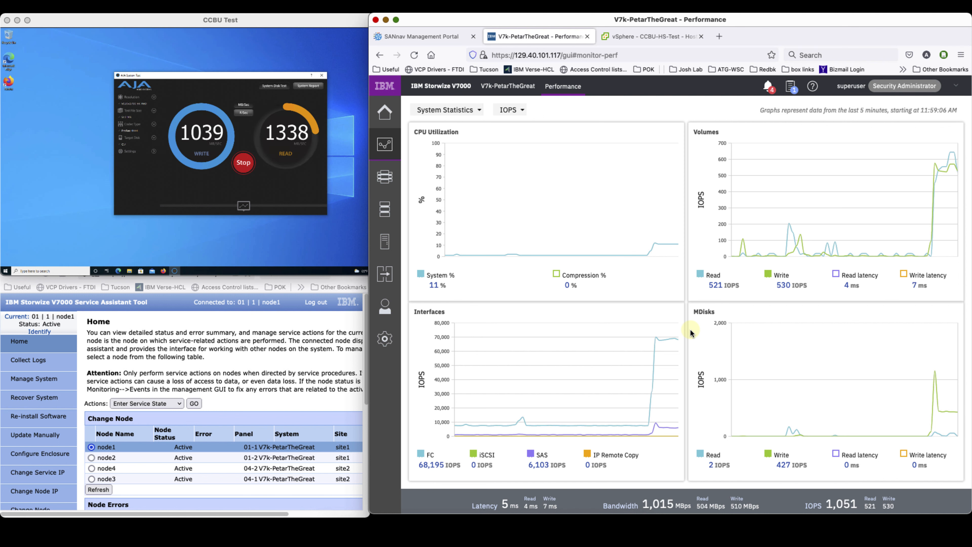
pyautogui.click(651, 36)
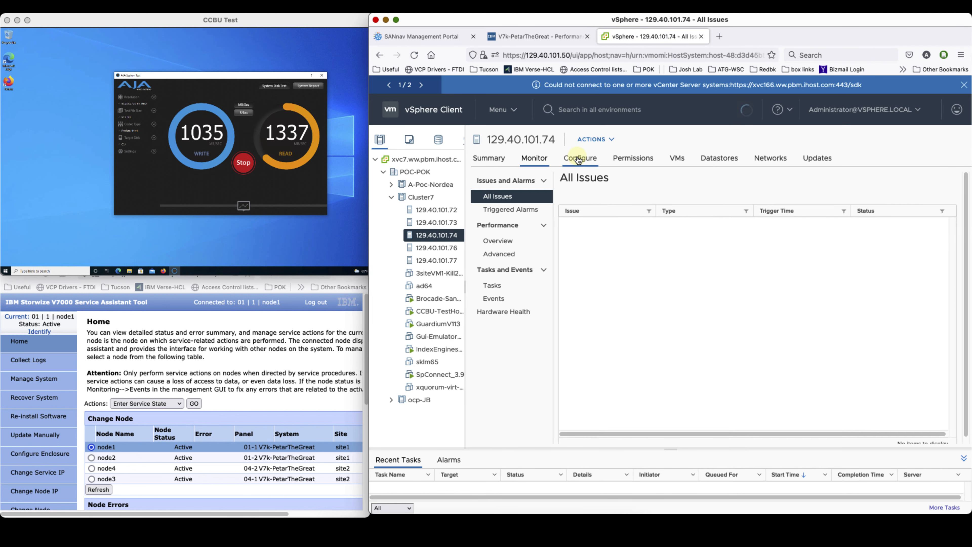
# Review host 129.40.101.74's configuration for its four online FC adapters, then return to the storage charts.
pyautogui.click(580, 158)
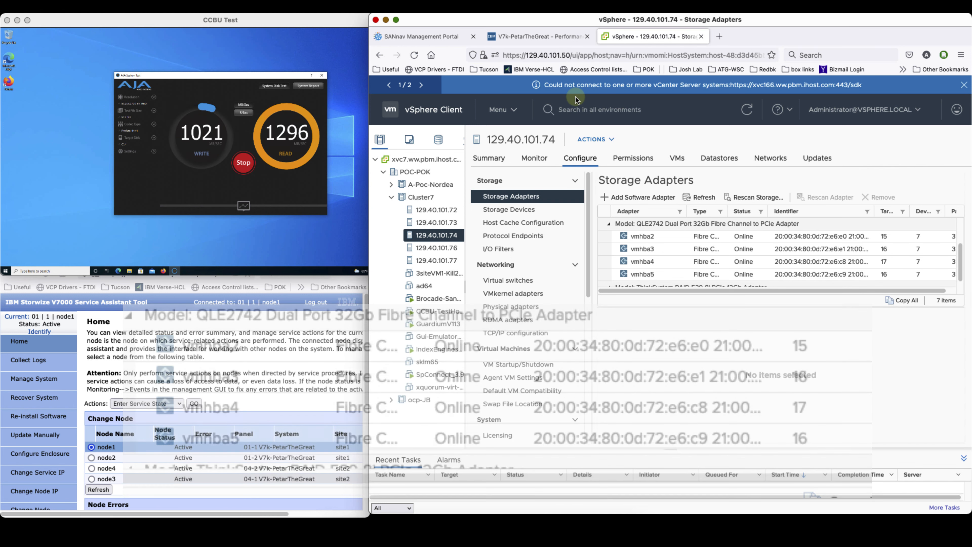
pyautogui.click(537, 36)
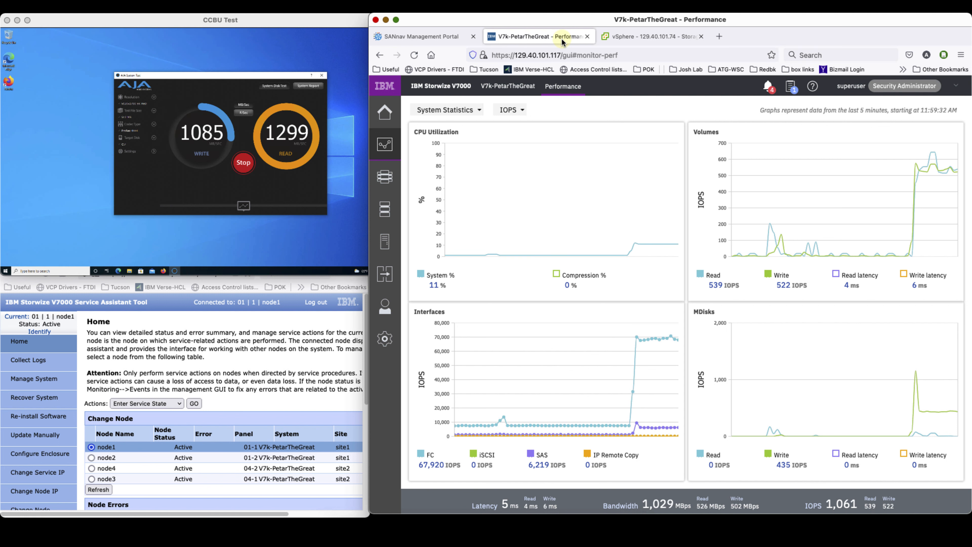
pyautogui.moveTo(385, 112)
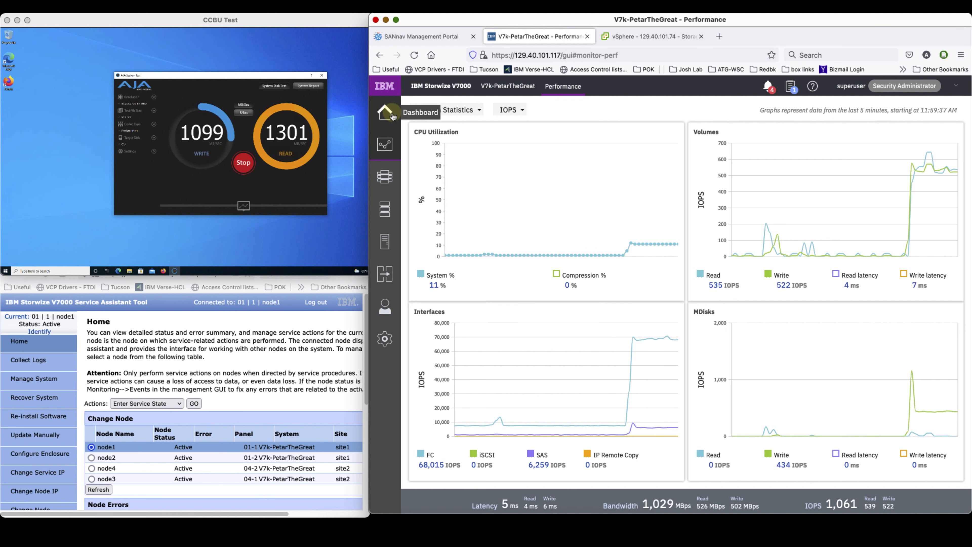
# Revisit the dashboard and performance charts, toggling the unit to MBps and back to IOPS.
pyautogui.click(384, 112)
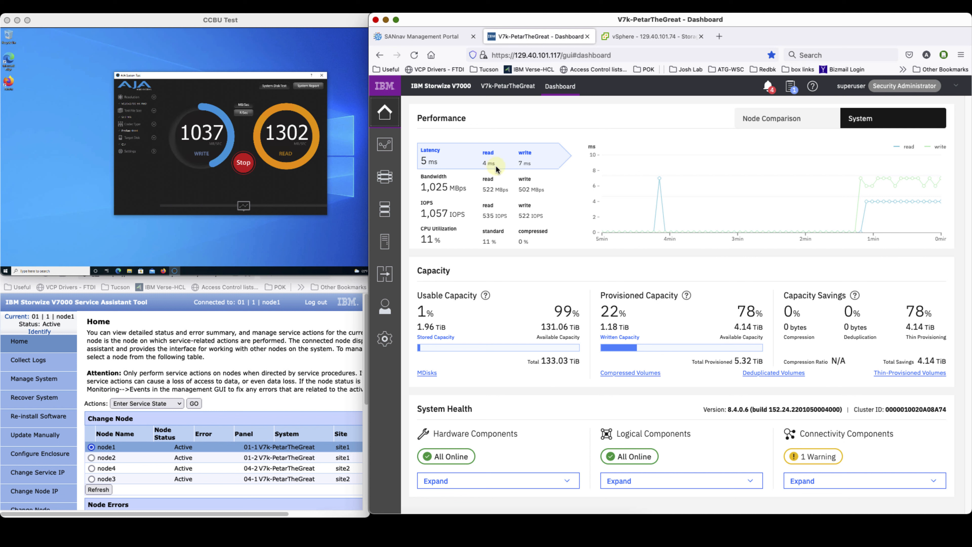
pyautogui.moveTo(478, 185)
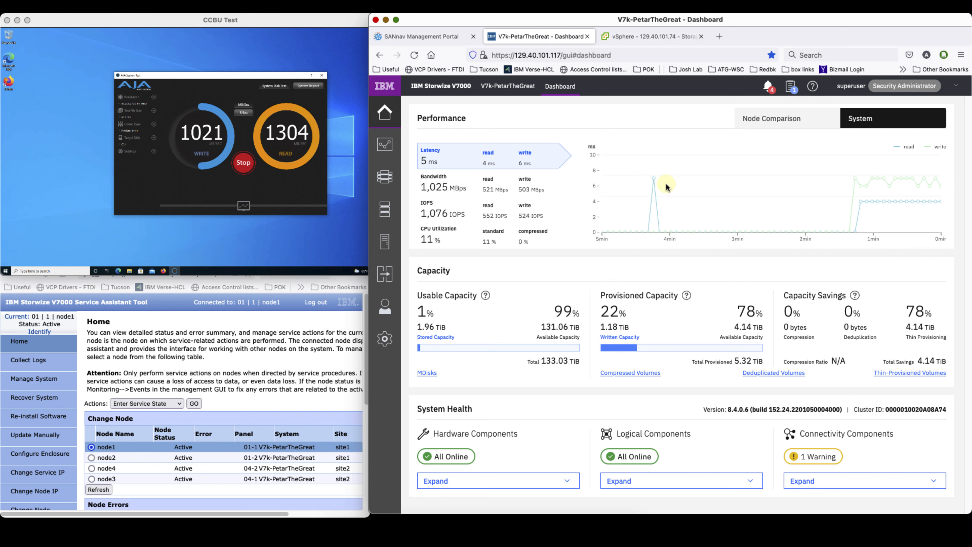
pyautogui.moveTo(694, 194)
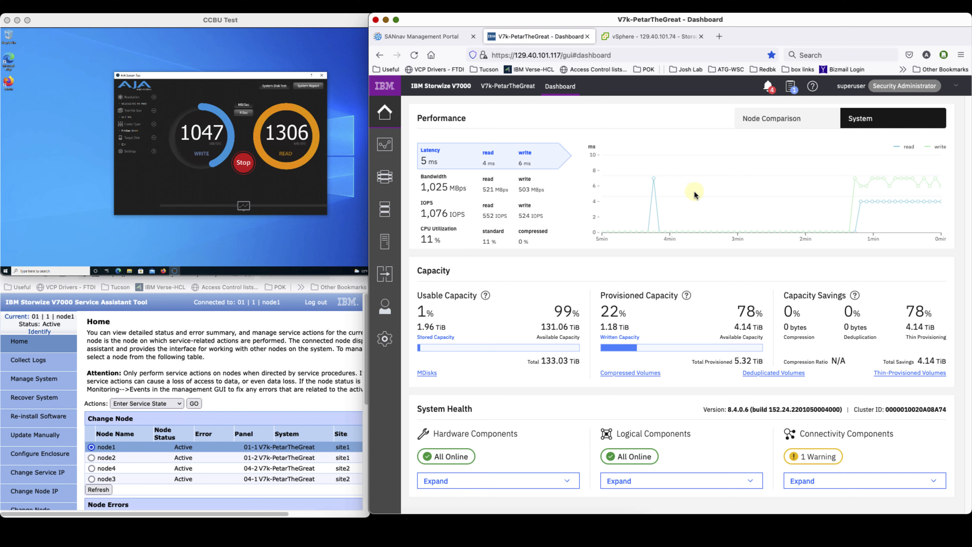
pyautogui.moveTo(781, 217)
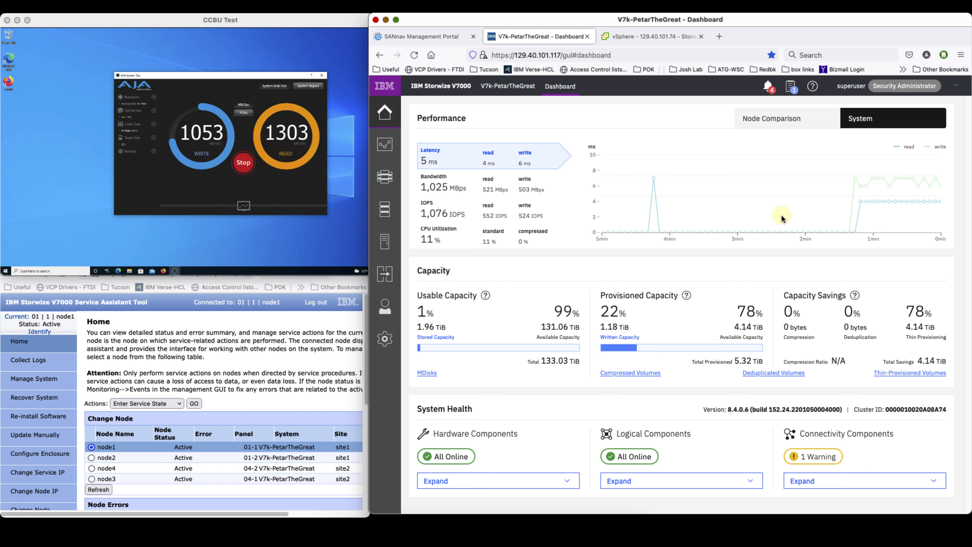
pyautogui.click(384, 144)
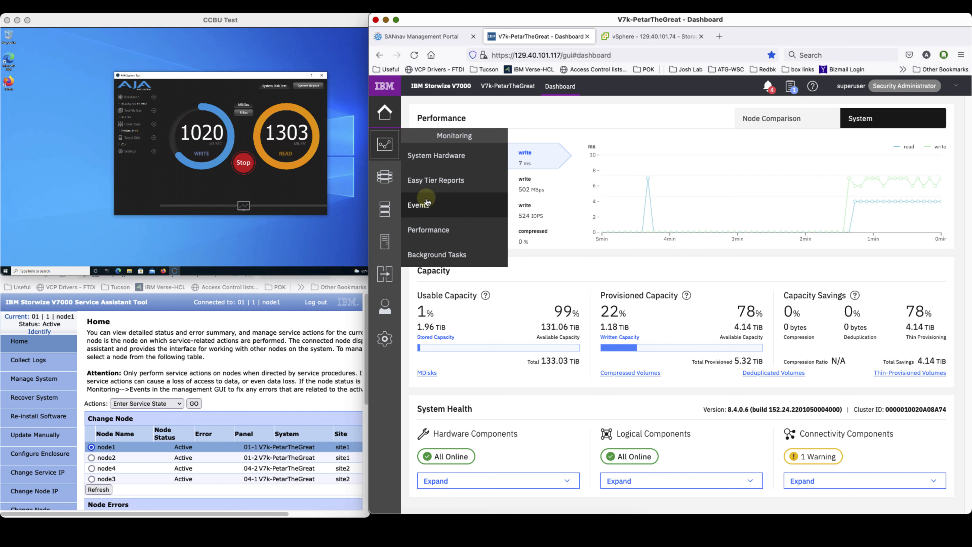
pyautogui.click(428, 230)
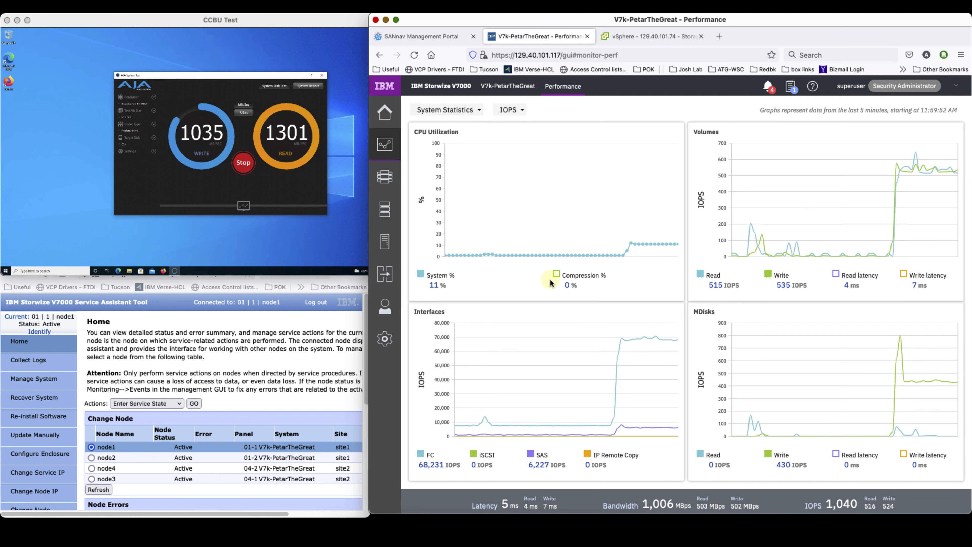
pyautogui.moveTo(652, 337)
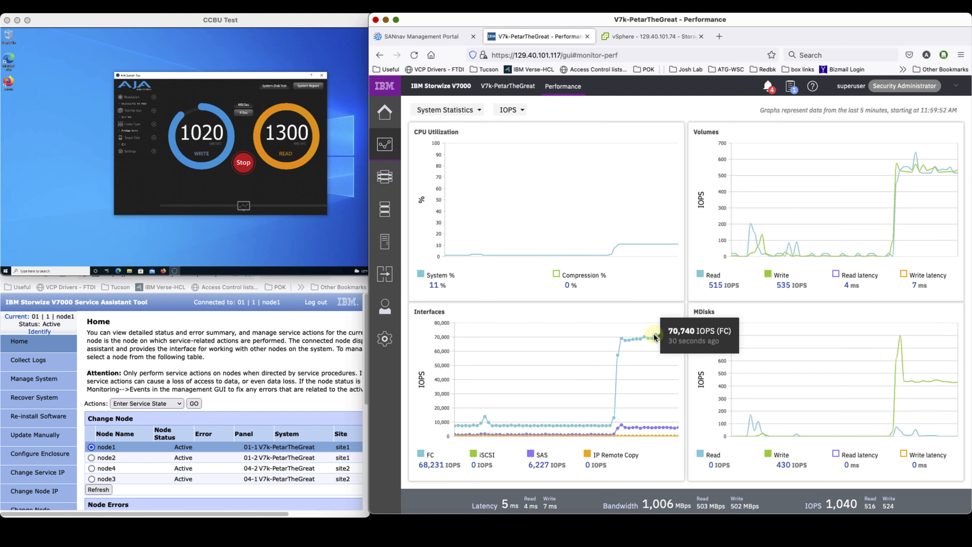
pyautogui.moveTo(643, 319)
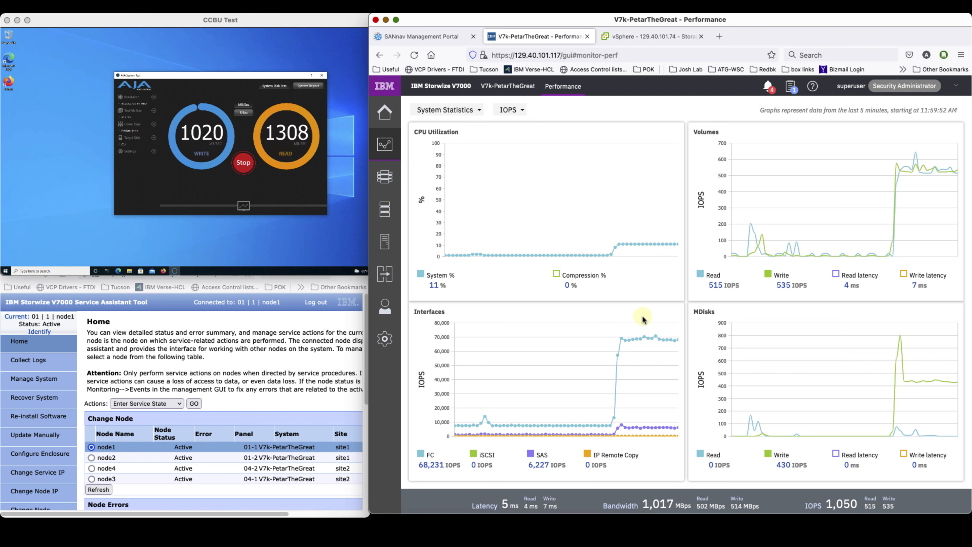
pyautogui.click(509, 110)
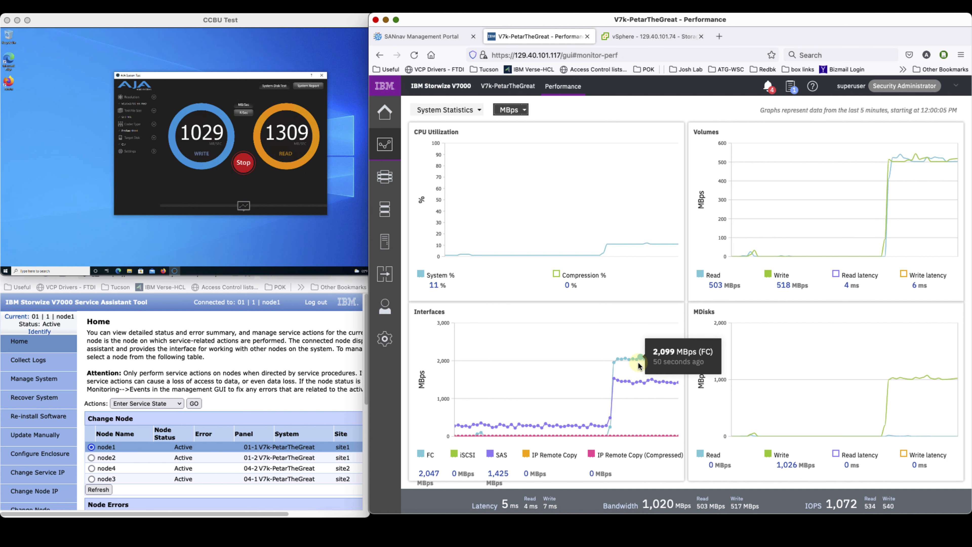
pyautogui.moveTo(548, 179)
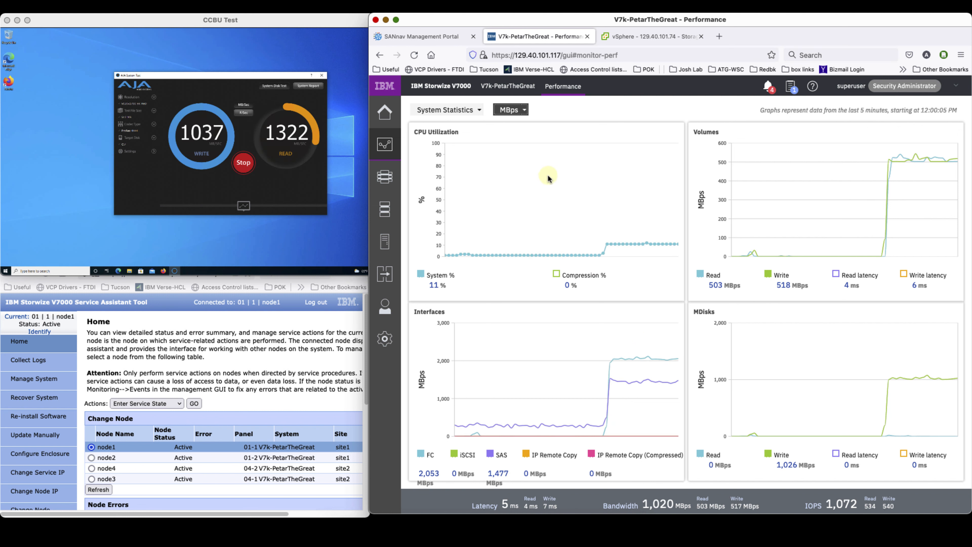
pyautogui.click(509, 110)
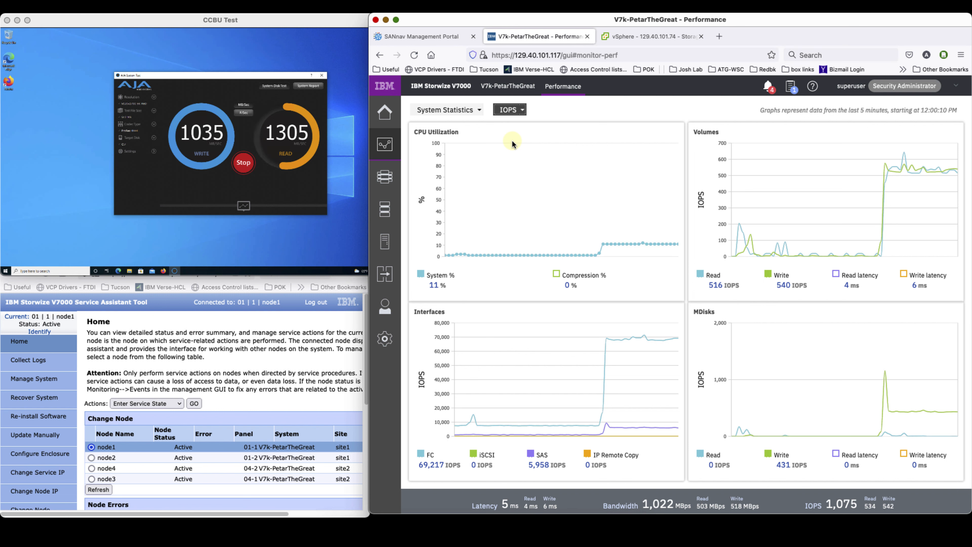
# Inspect adapters vmhba3 and vmhba2 in vSphere, then switch to the SANnav zoning portal.
pyautogui.click(651, 36)
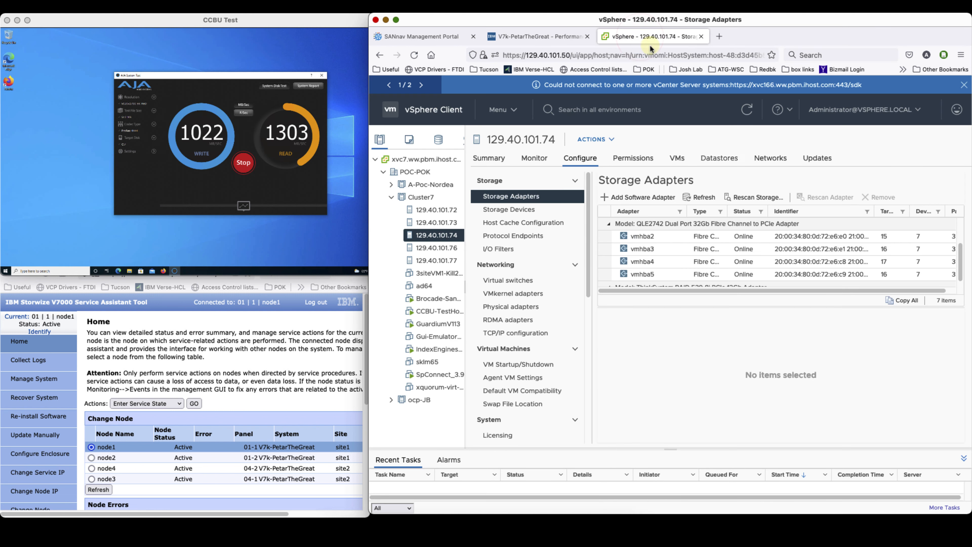
pyautogui.click(642, 249)
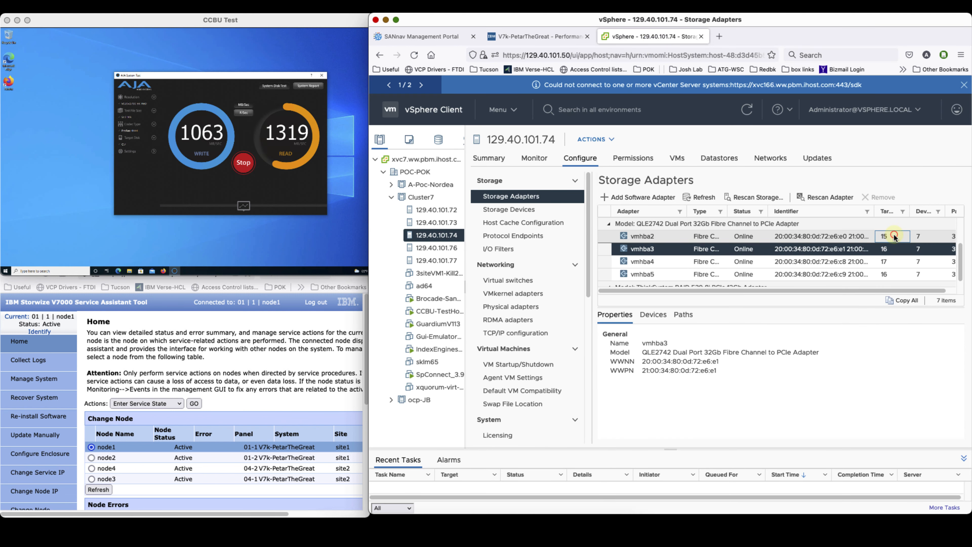
pyautogui.click(641, 236)
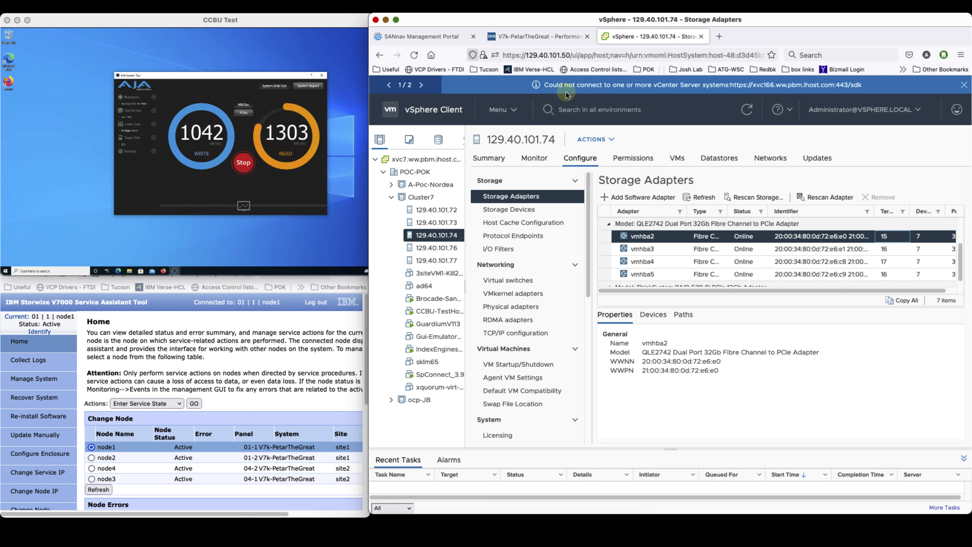
pyautogui.click(423, 36)
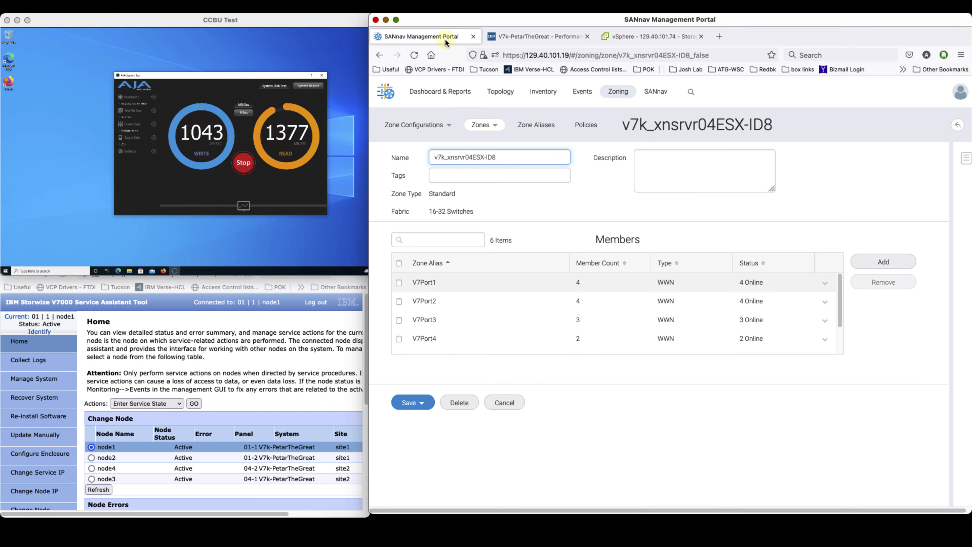
# Remove V7Port1 and V7Port2 from zone v7k_xnsrvr04ESX-ID8 and save it with four members.
pyautogui.click(400, 301)
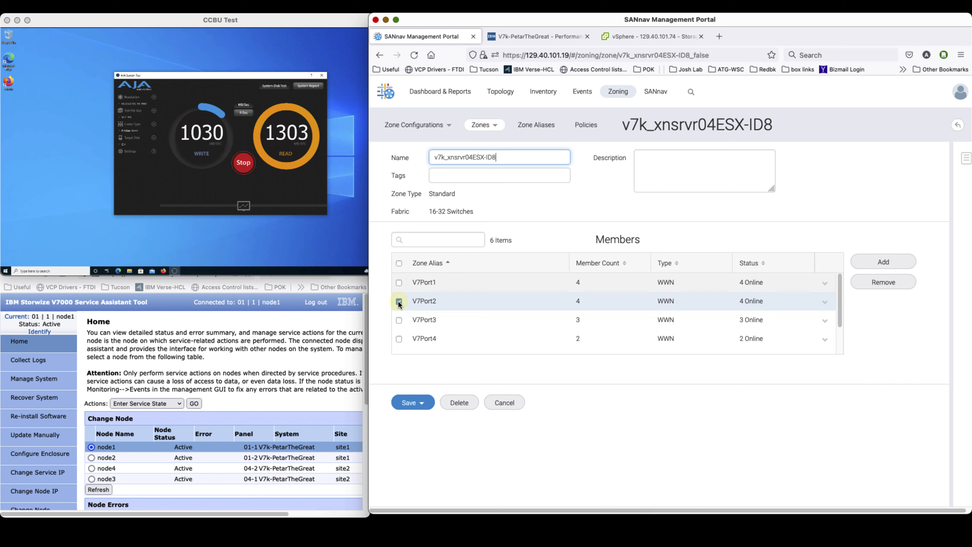
pyautogui.click(399, 283)
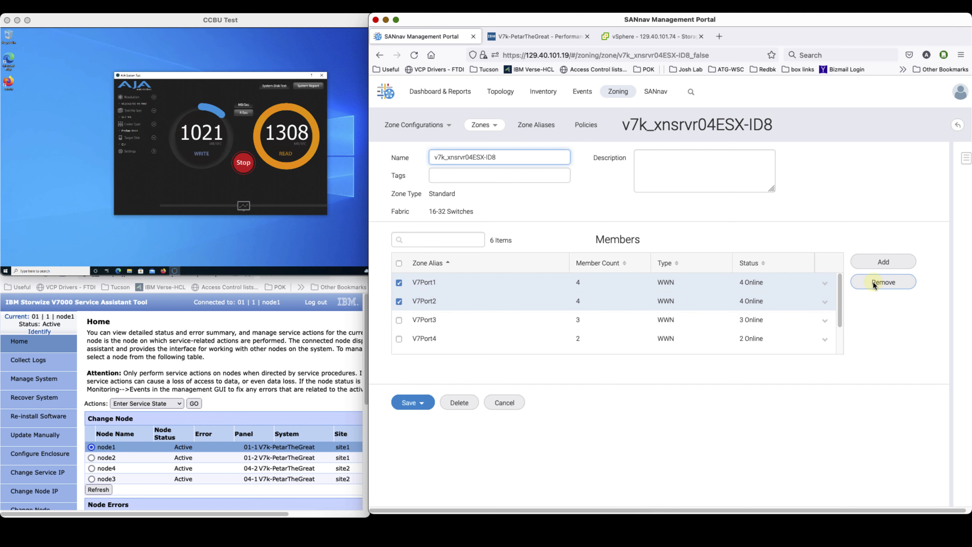
pyautogui.click(883, 282)
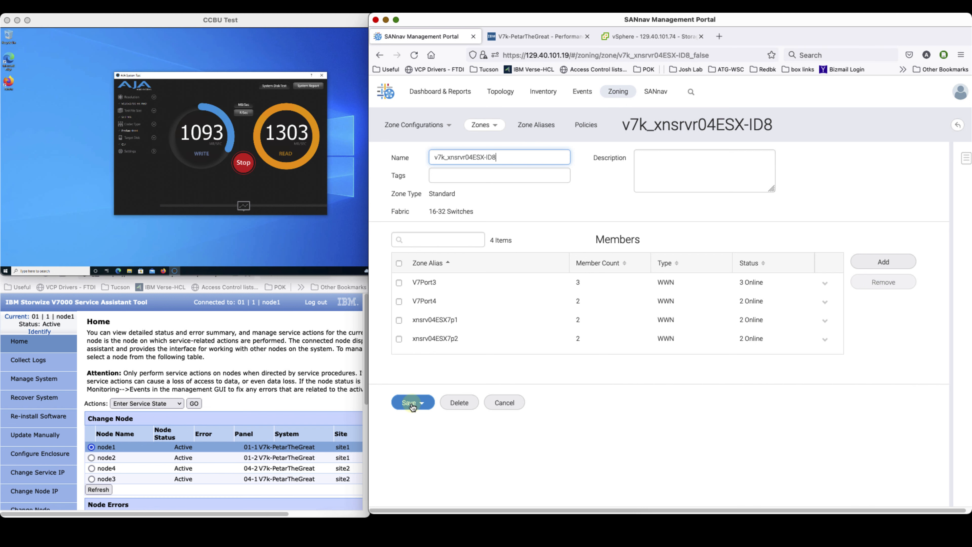
pyautogui.click(409, 402)
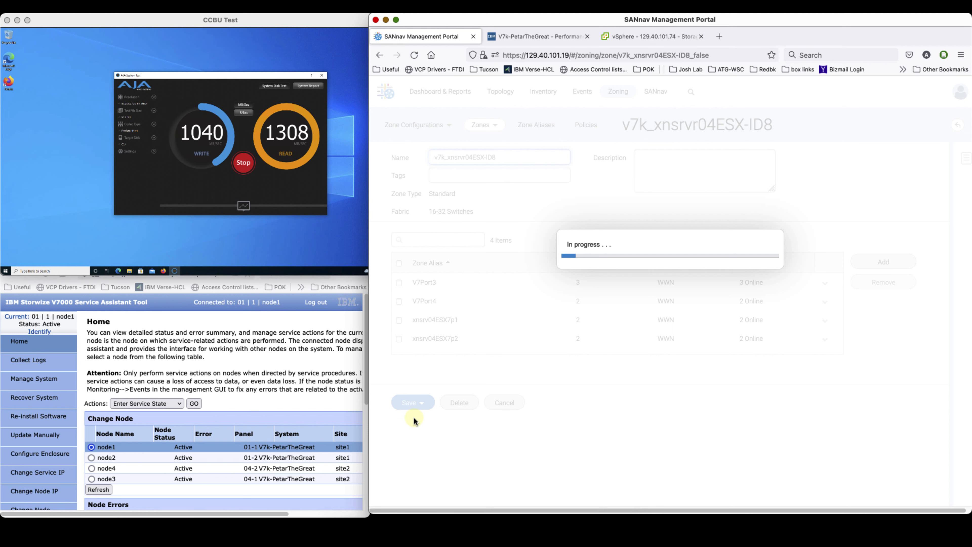
pyautogui.click(409, 402)
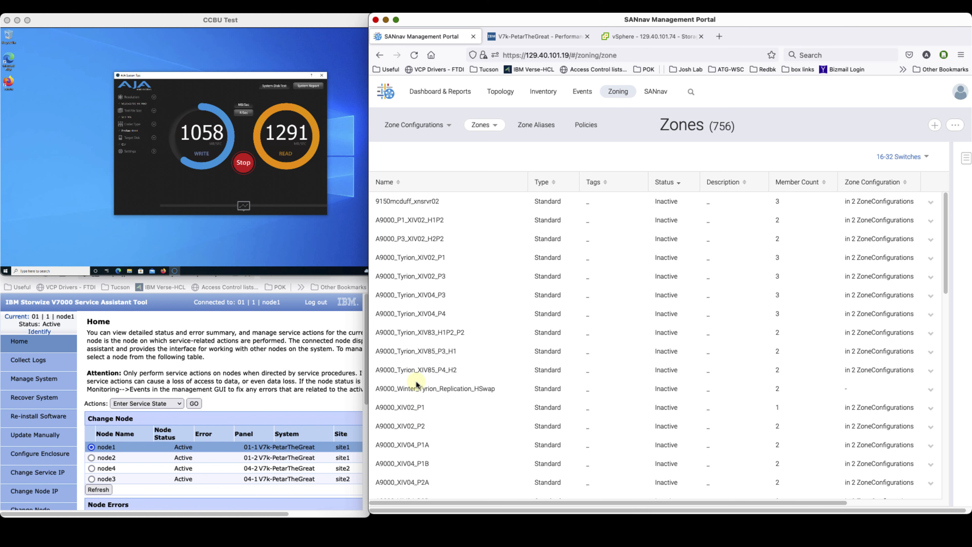
pyautogui.click(414, 125)
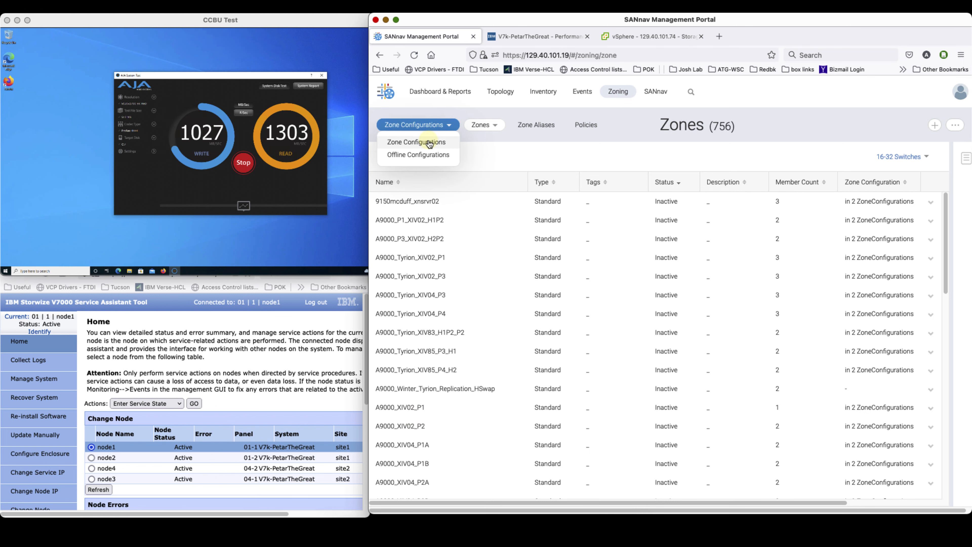
# Activate and save the Default zone configuration, confirming with OK, then return to the storage GUI.
pyautogui.click(417, 142)
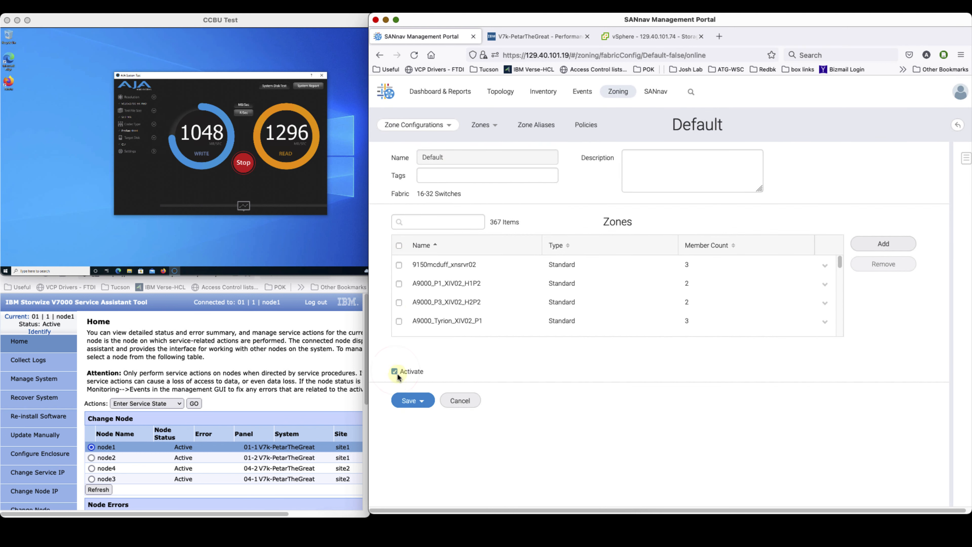
pyautogui.click(408, 400)
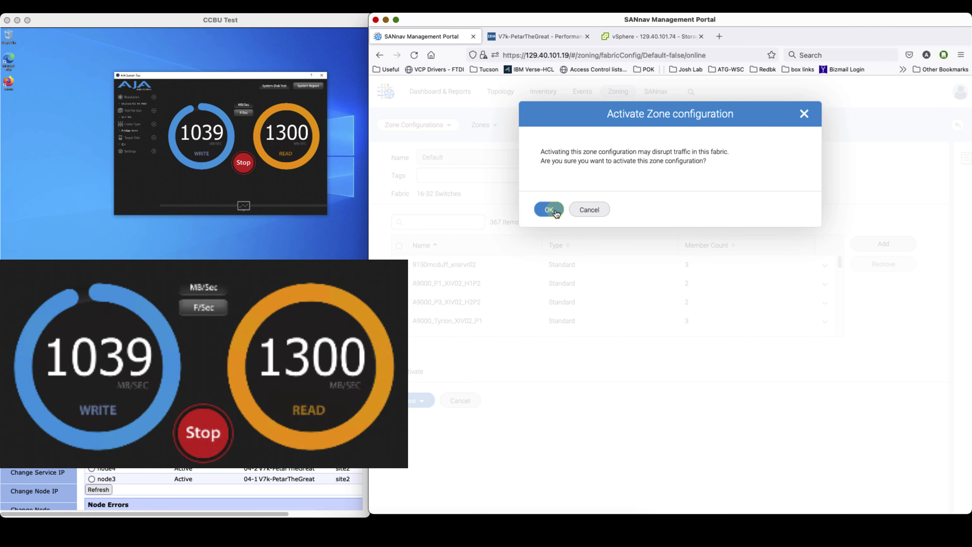
pyautogui.click(548, 210)
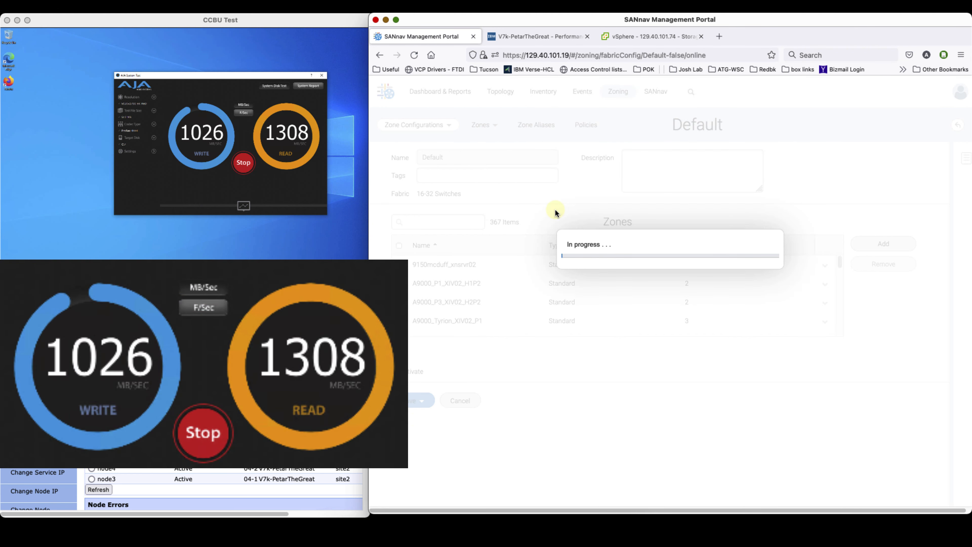
pyautogui.click(539, 36)
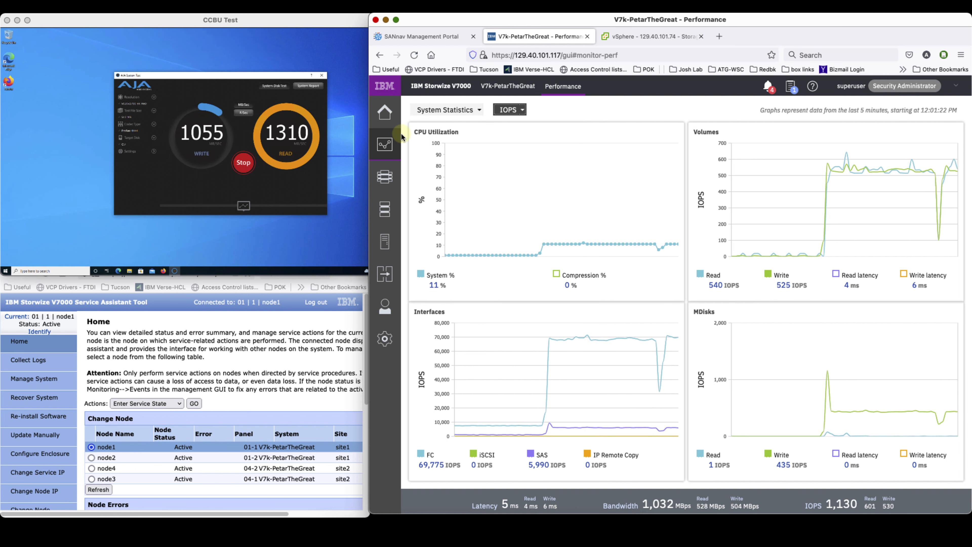
pyautogui.moveTo(384, 112)
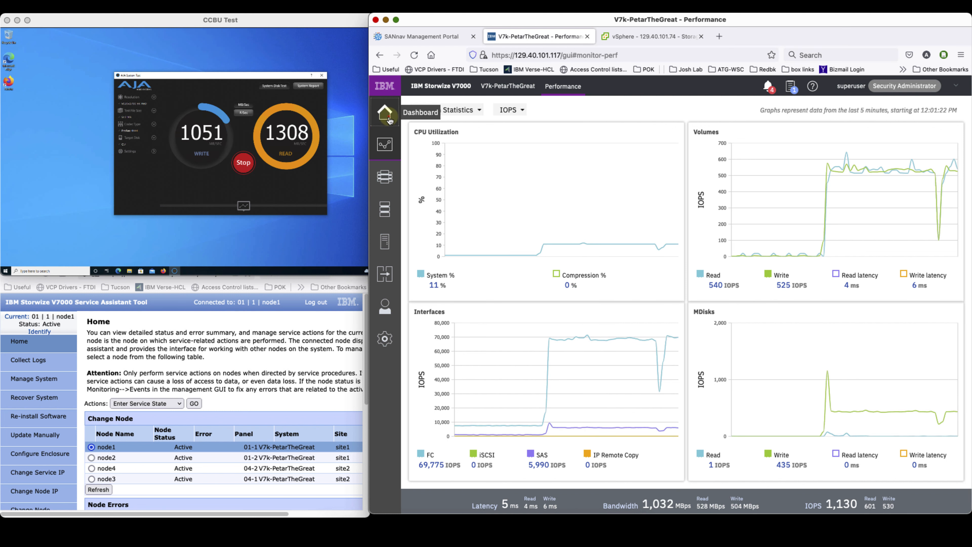
# Check the Storwize dashboard (~1,051 IOPS), then switch to the host's storage adapters in vSphere.
pyautogui.click(384, 111)
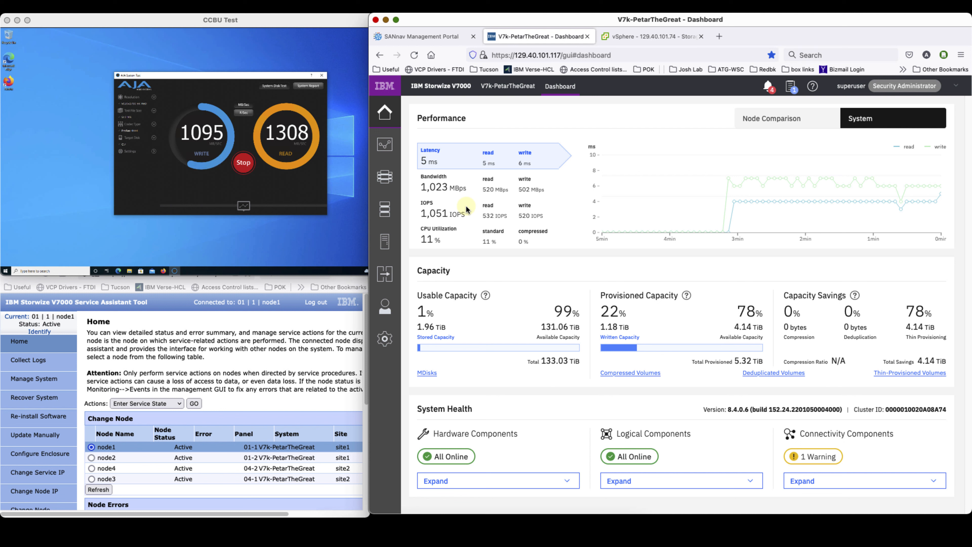
pyautogui.moveTo(546, 128)
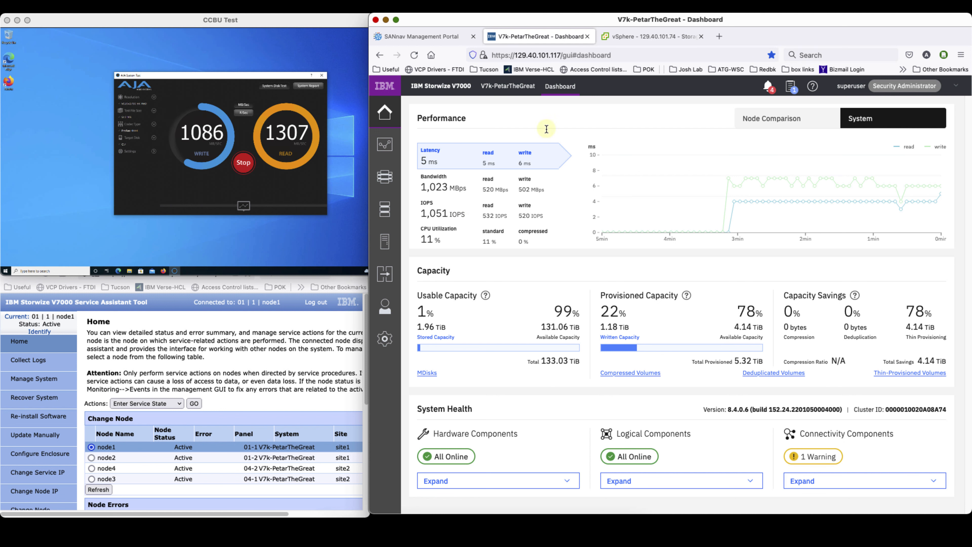
pyautogui.click(651, 36)
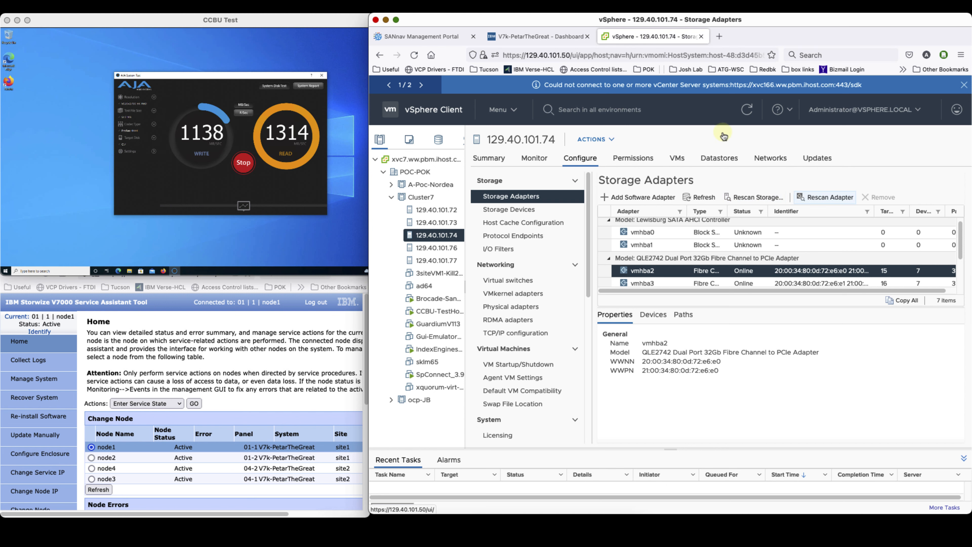
# Rescan the host's storage devices and VMFS volumes, then switch to the SANnav portal.
pyautogui.click(756, 197)
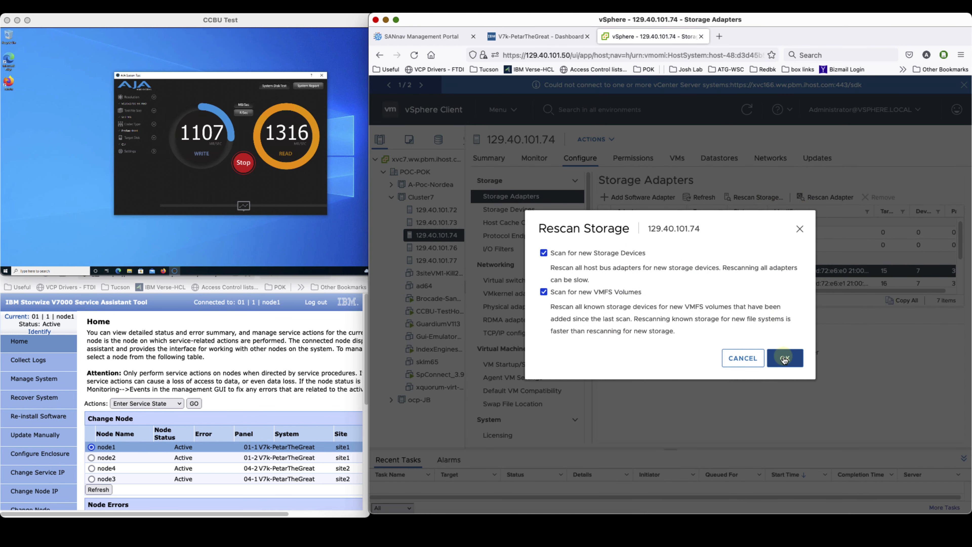
pyautogui.click(785, 358)
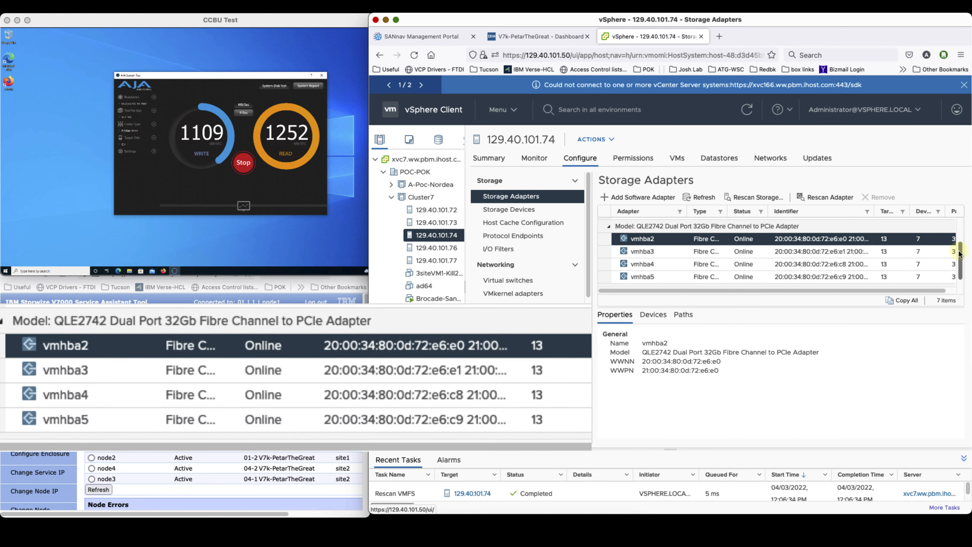
pyautogui.scroll(-3)
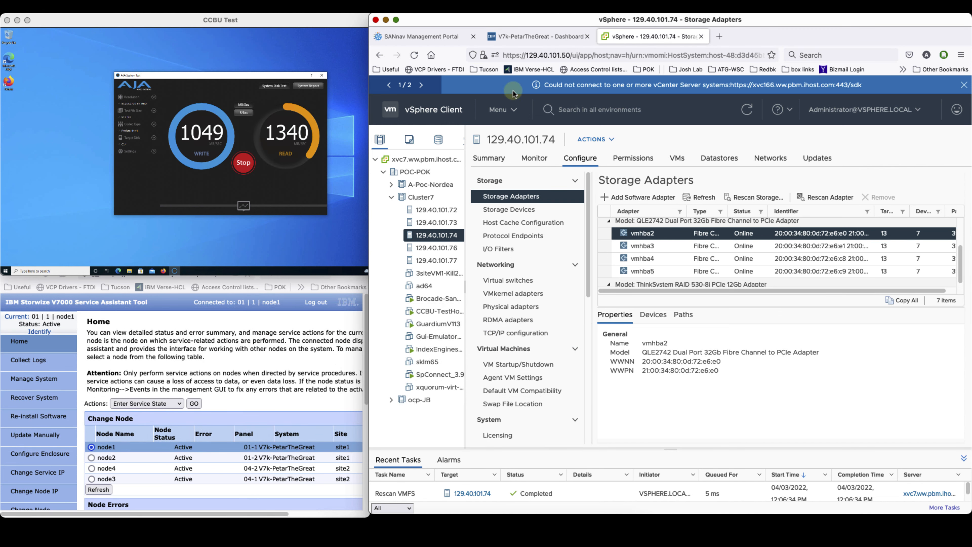
pyautogui.click(423, 36)
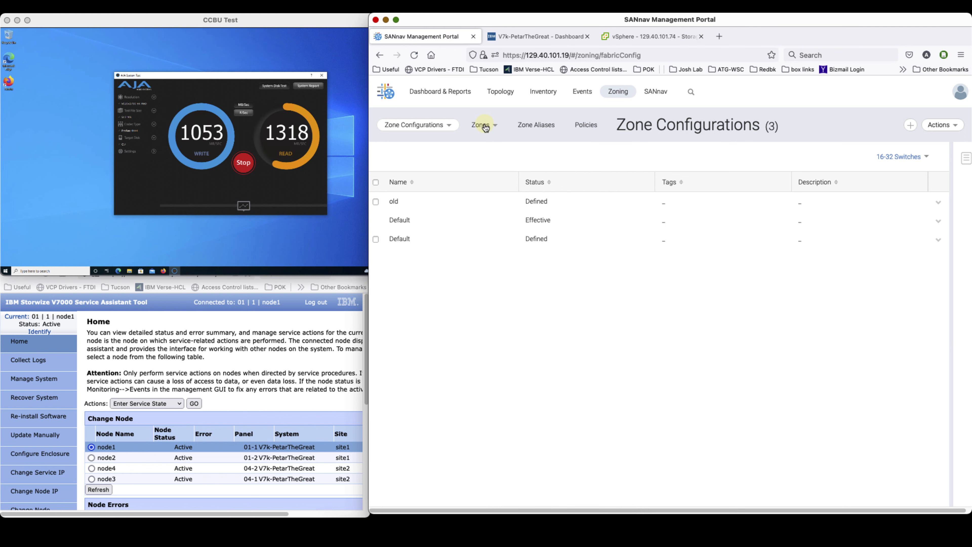
# Search the zones list for 'id8' and locate the v7k_xnsrvr04ESX-ID8 zone with its four members.
pyautogui.click(481, 124)
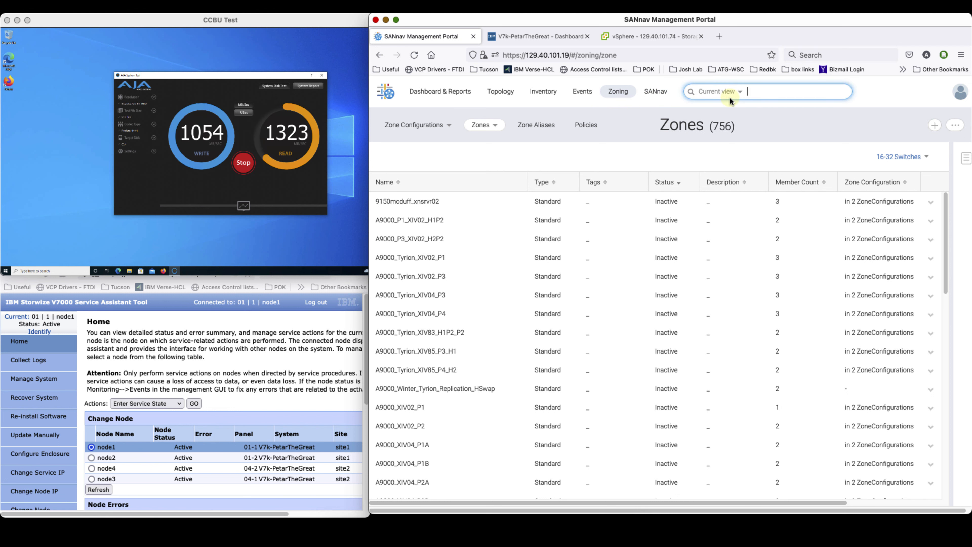
pyautogui.write('id8')
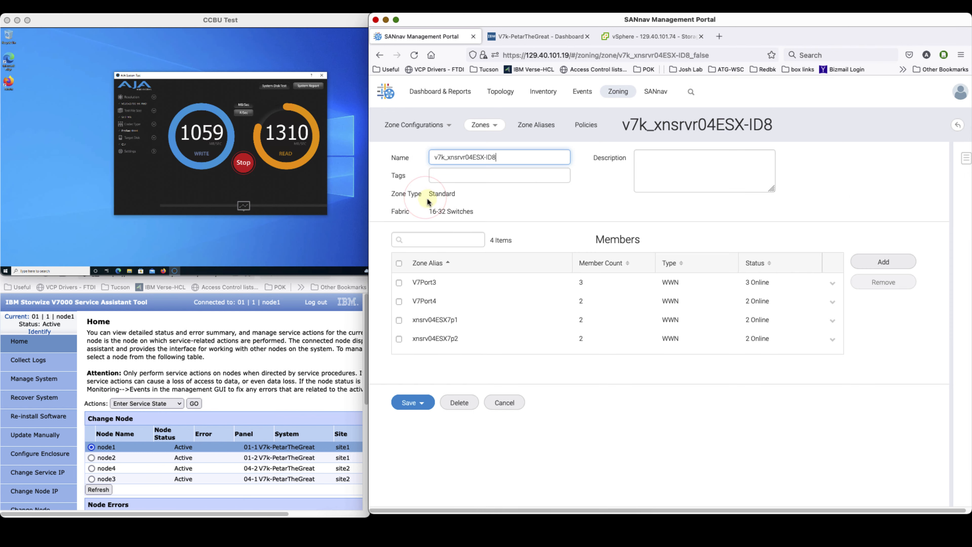
pyautogui.moveTo(471, 251)
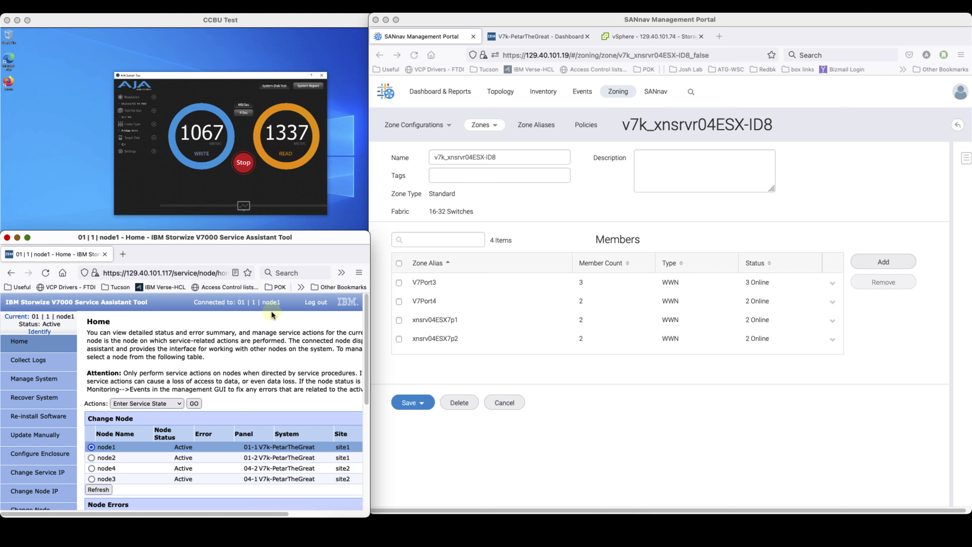
pyautogui.click(537, 36)
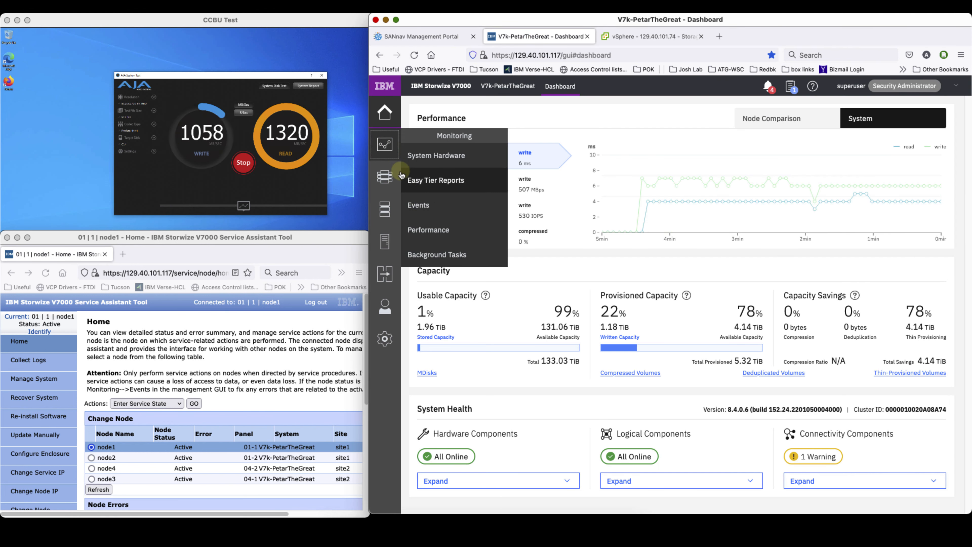
# Show the Performance charts for CPU, volumes, interfaces and MDisks via Monitoring.
pyautogui.click(428, 230)
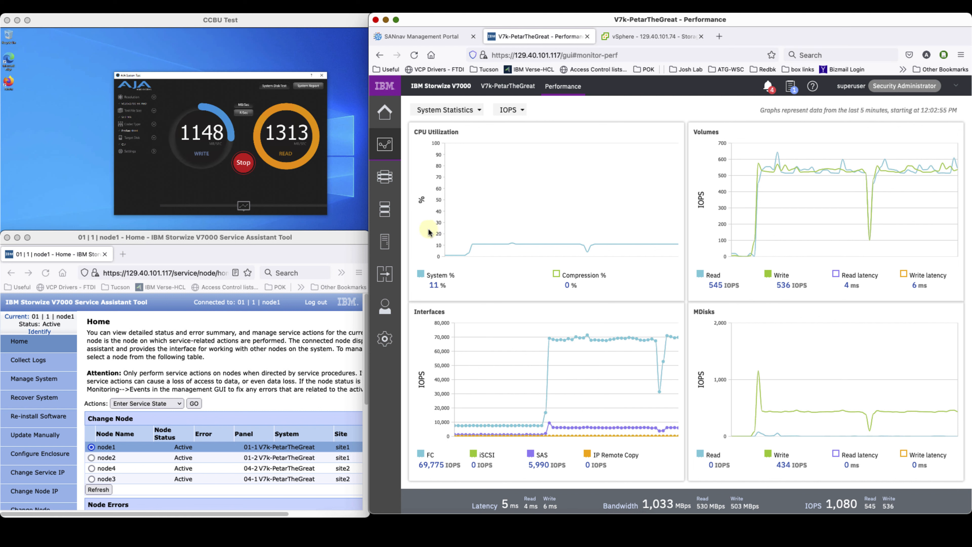
pyautogui.click(106, 457)
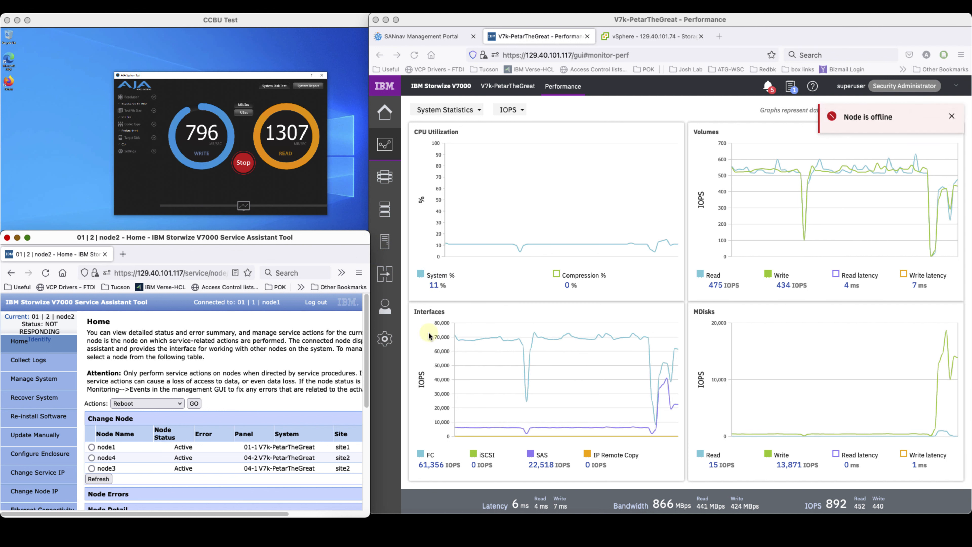
pyautogui.moveTo(867, 132)
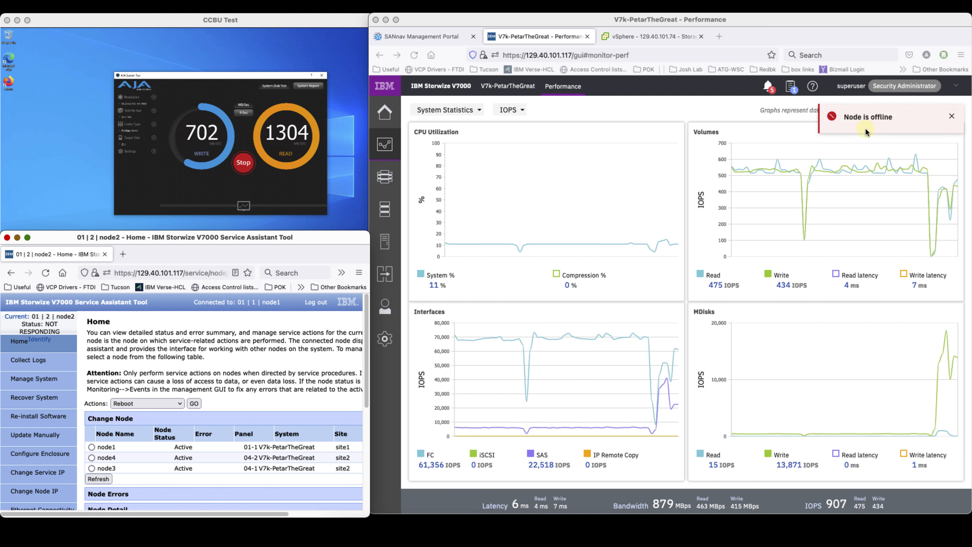
# Dismiss the 'Node is offline' alert and return to the SANnav zone being edited.
pyautogui.click(952, 116)
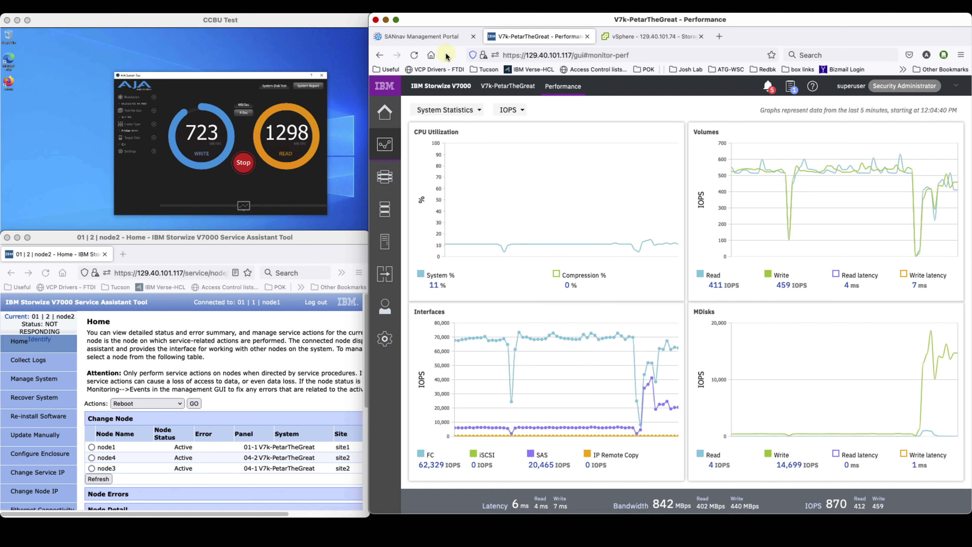
pyautogui.moveTo(587, 345)
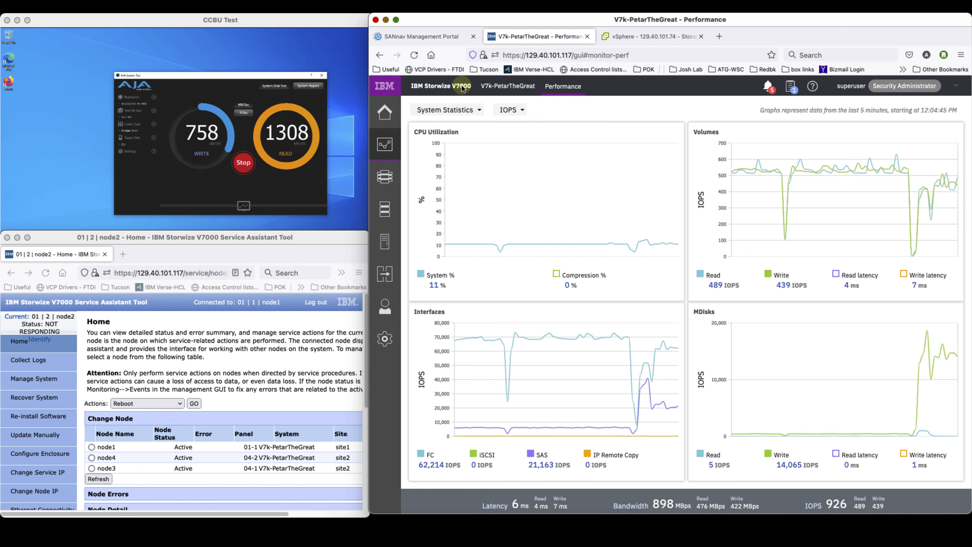
pyautogui.moveTo(547, 192)
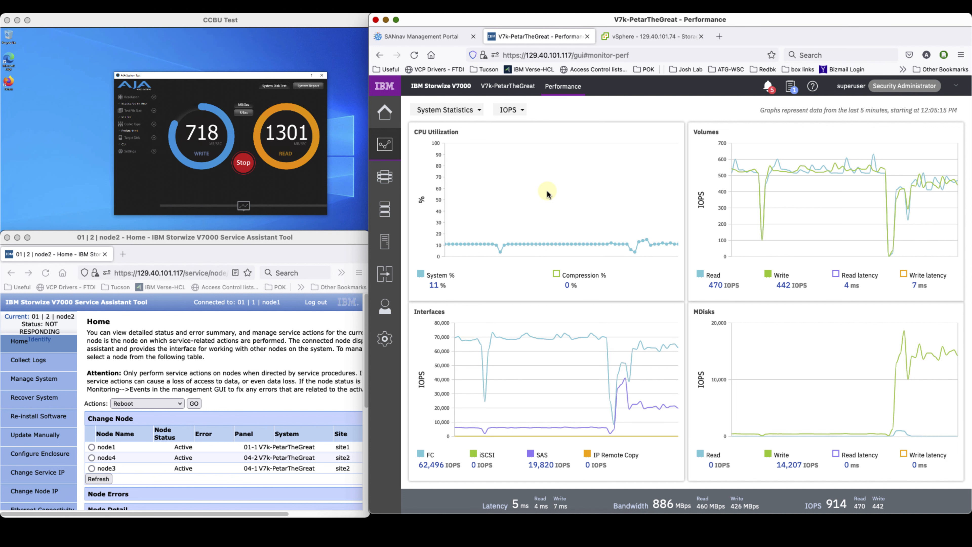
pyautogui.click(425, 36)
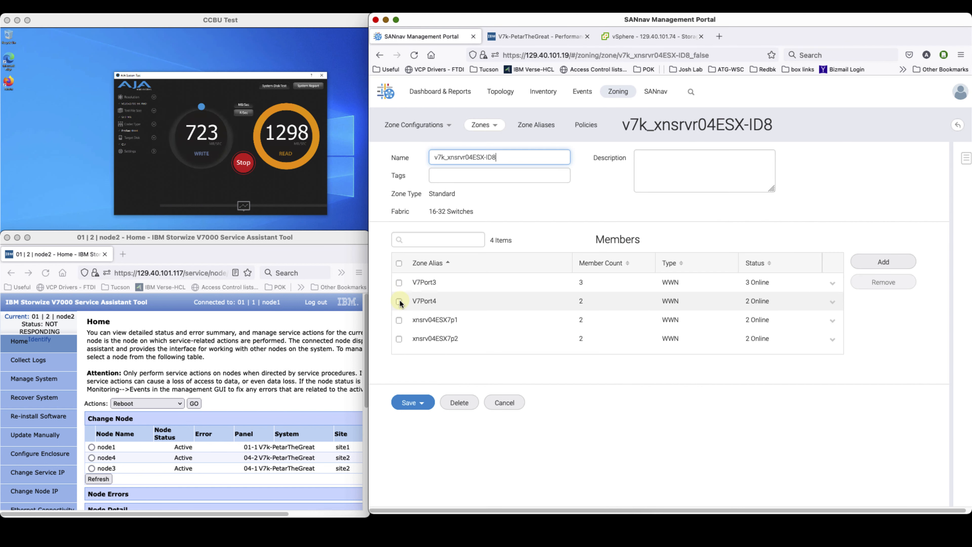
# Remove V7Port4 from zone v7k_xnsrvr04ESX-ID8 and save it with three members.
pyautogui.click(398, 301)
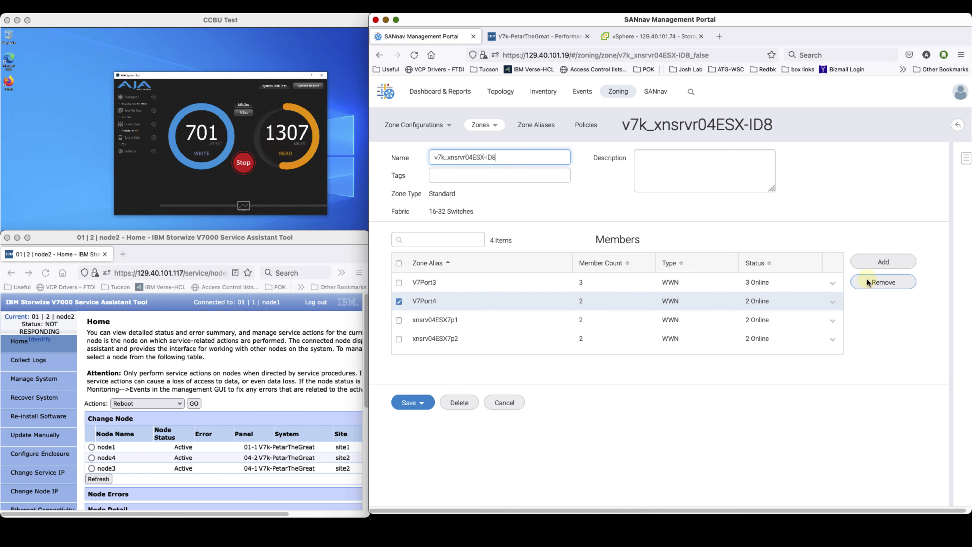
pyautogui.click(882, 281)
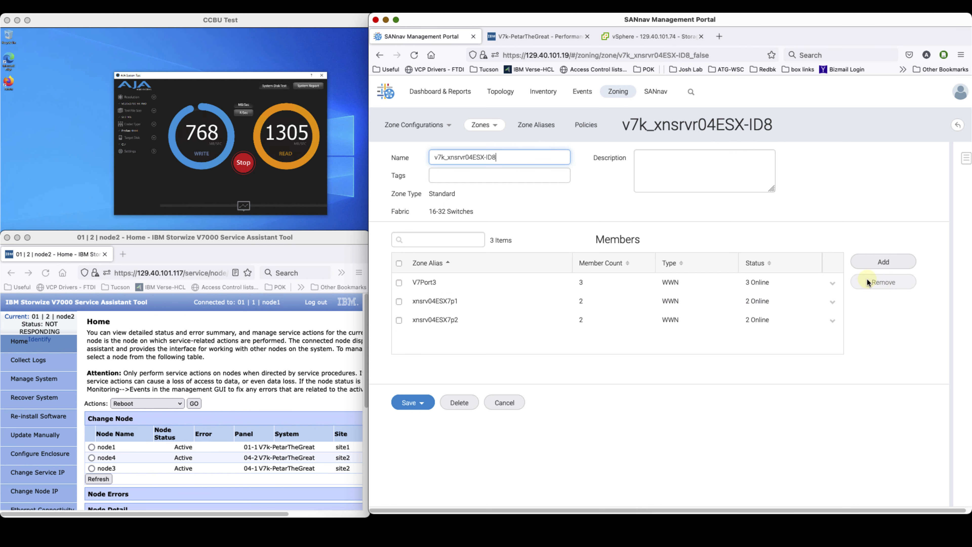
pyautogui.click(409, 403)
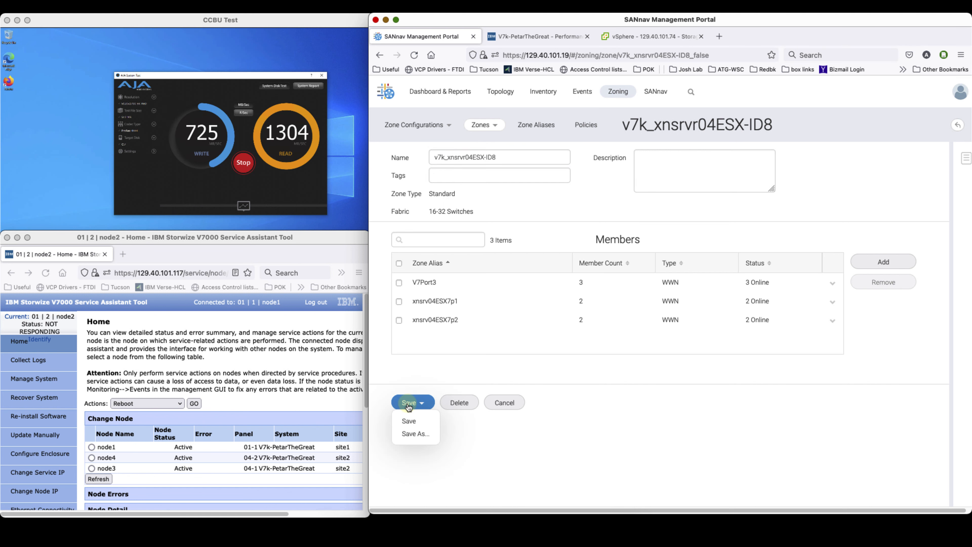
pyautogui.click(409, 421)
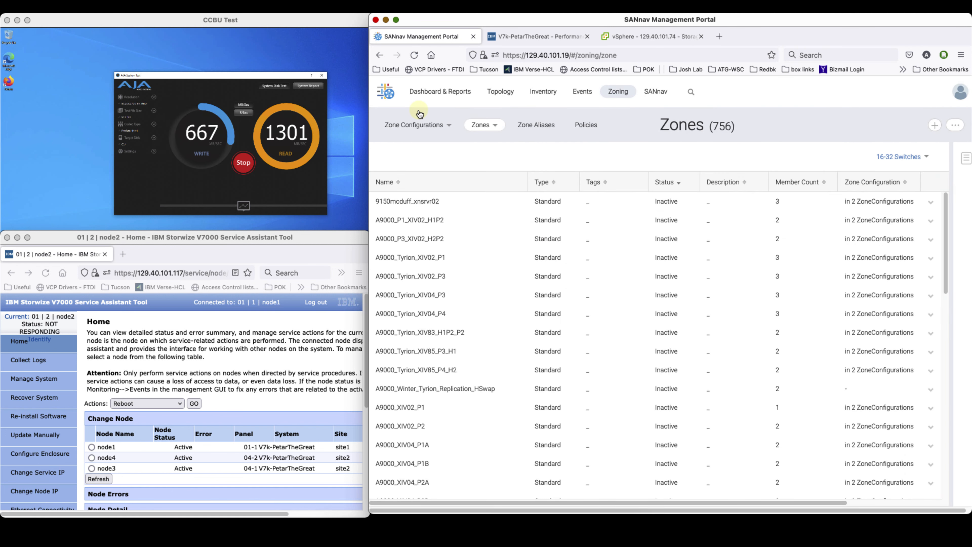
# Save and activate the Default zone configuration, confirm, and return to the Storwize charts.
pyautogui.click(414, 125)
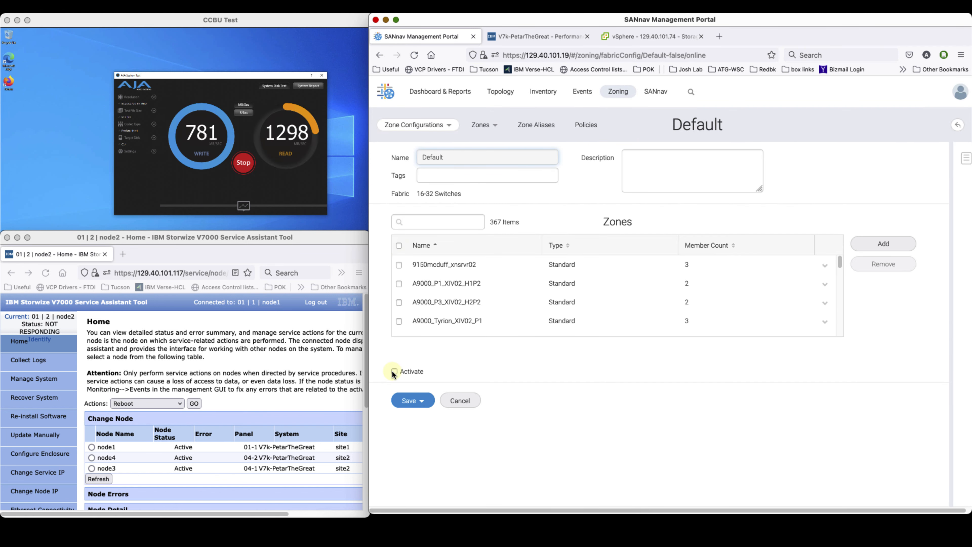
pyautogui.click(421, 401)
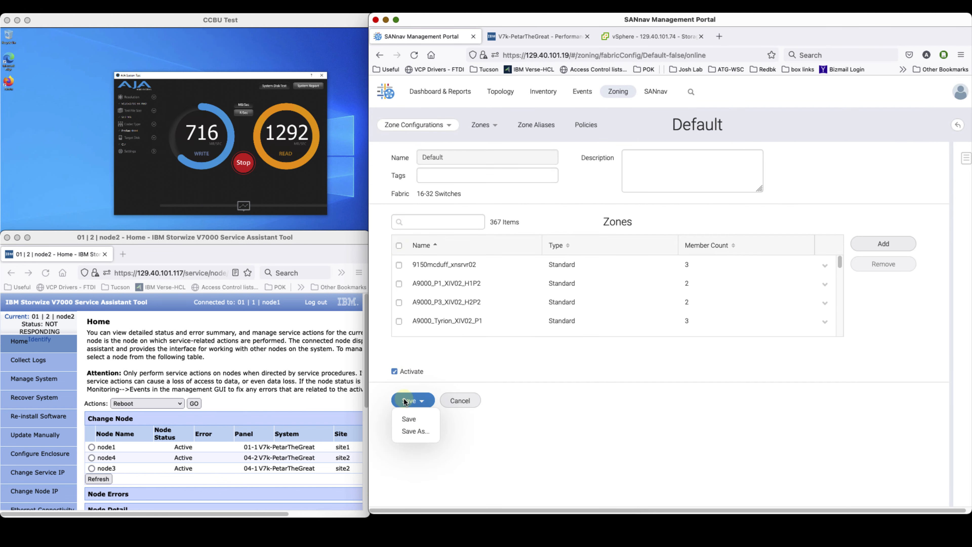
pyautogui.click(408, 419)
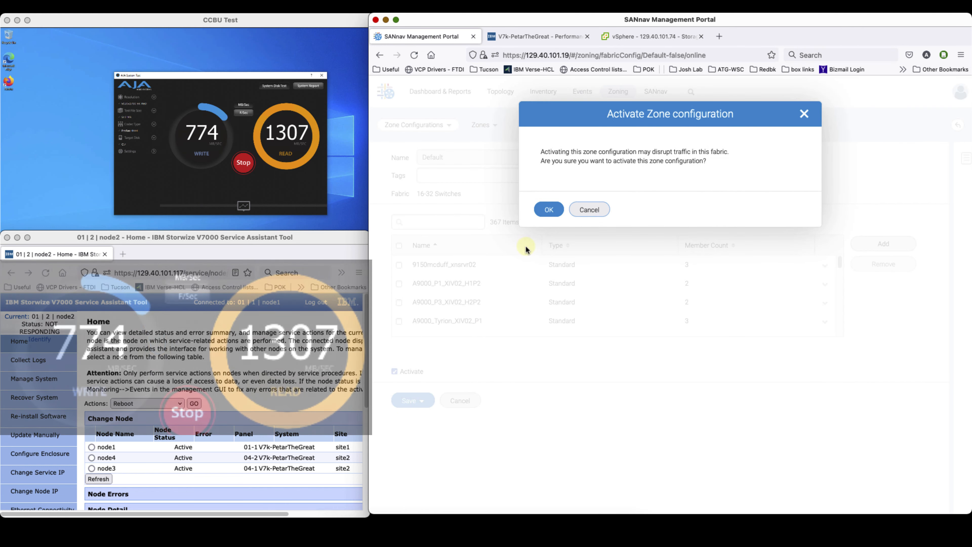
pyautogui.click(548, 209)
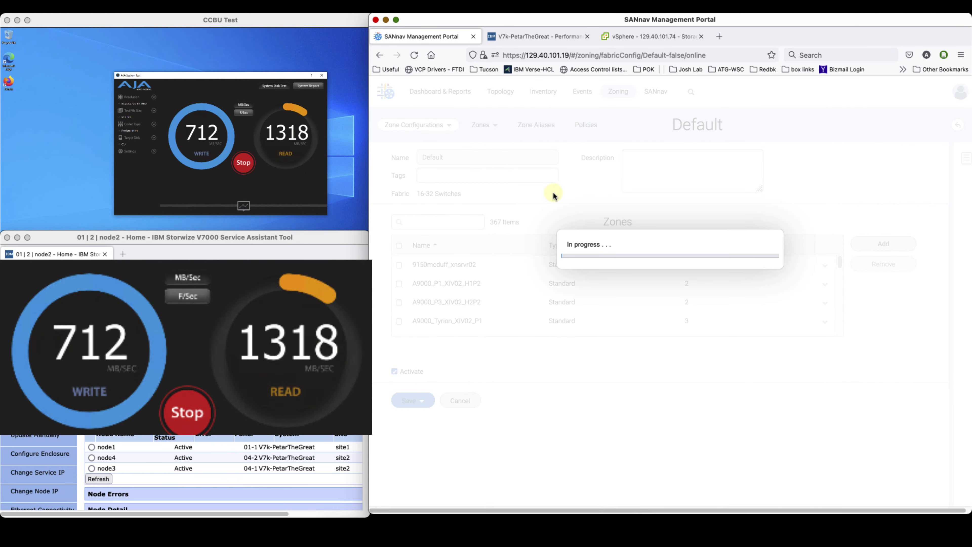
pyautogui.click(537, 36)
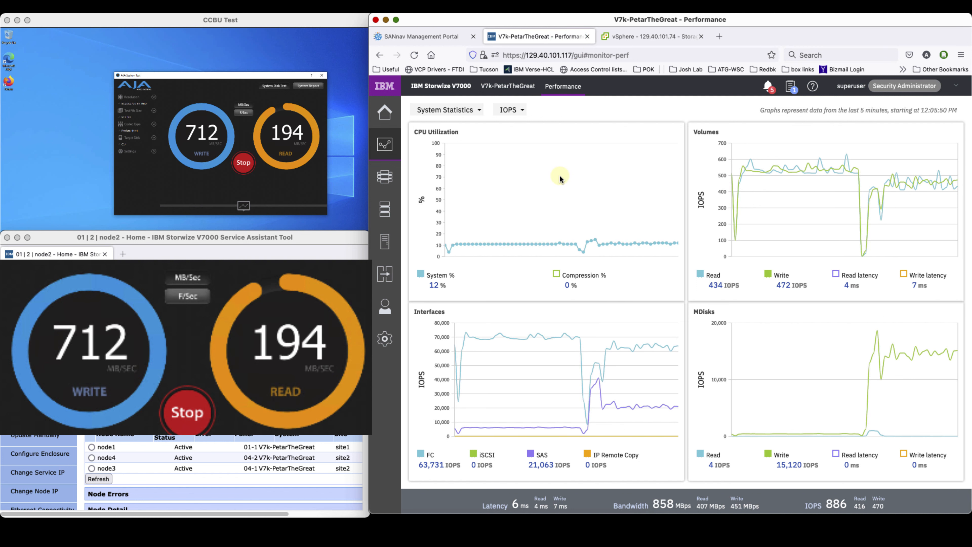
pyautogui.moveTo(630, 321)
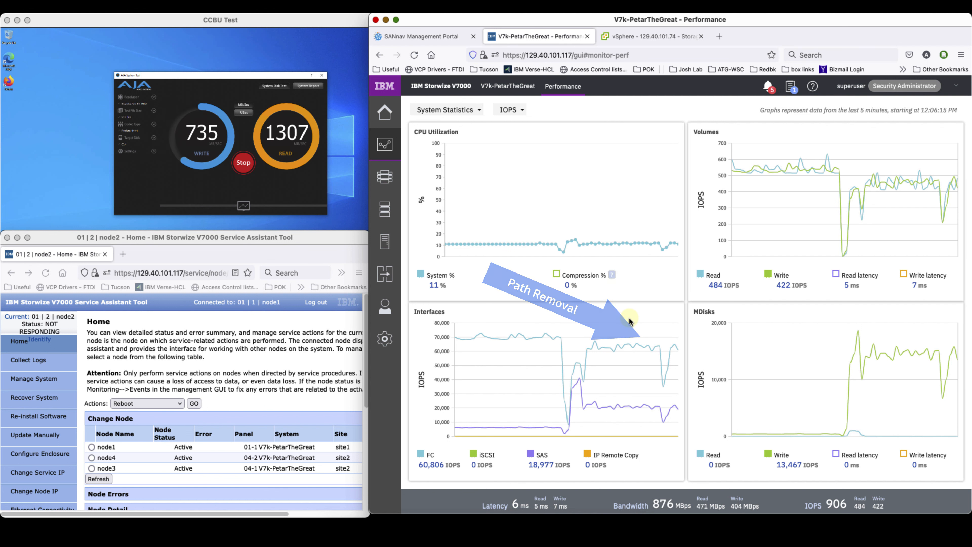
# Rescan storage on host 129.40.101.74 for new devices and VMFS volumes, then return to Storwize charts.
pyautogui.click(652, 36)
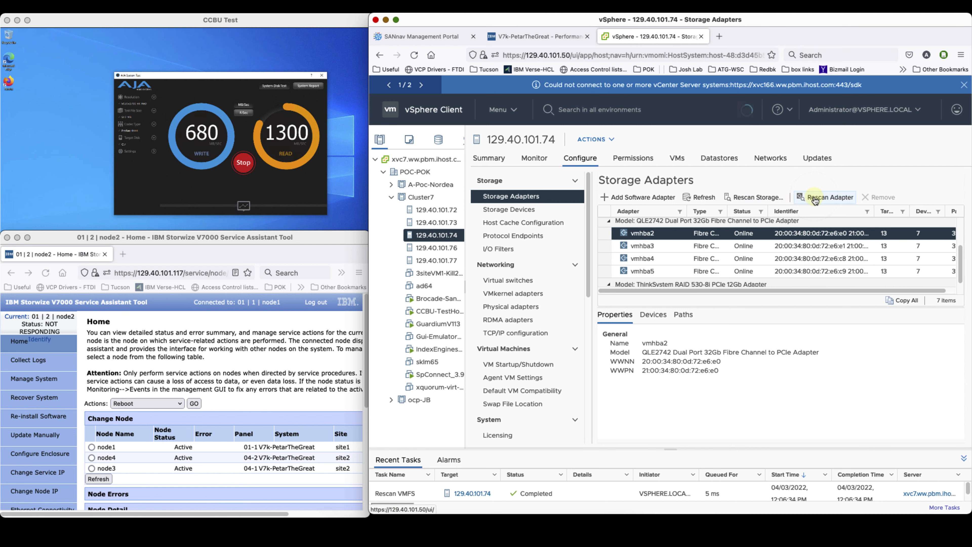
pyautogui.click(754, 197)
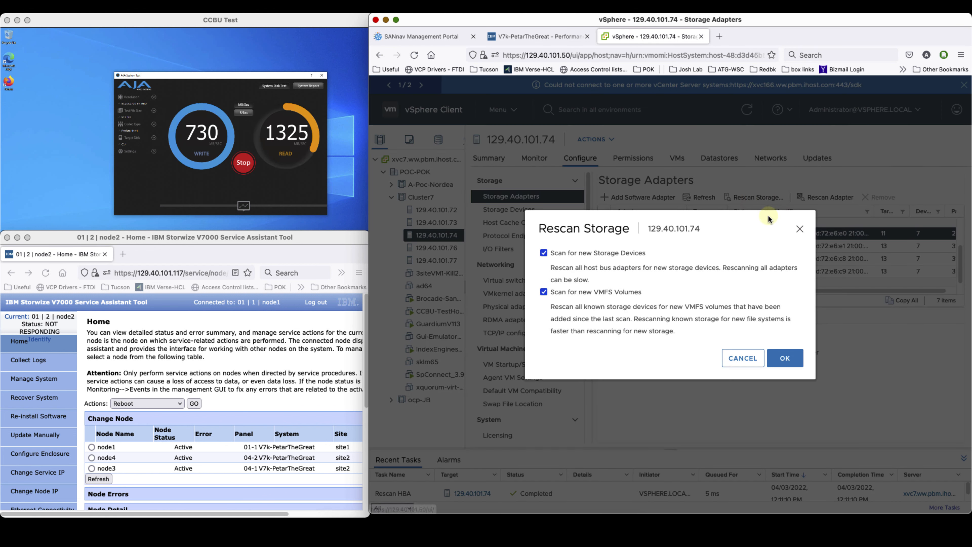
pyautogui.click(784, 358)
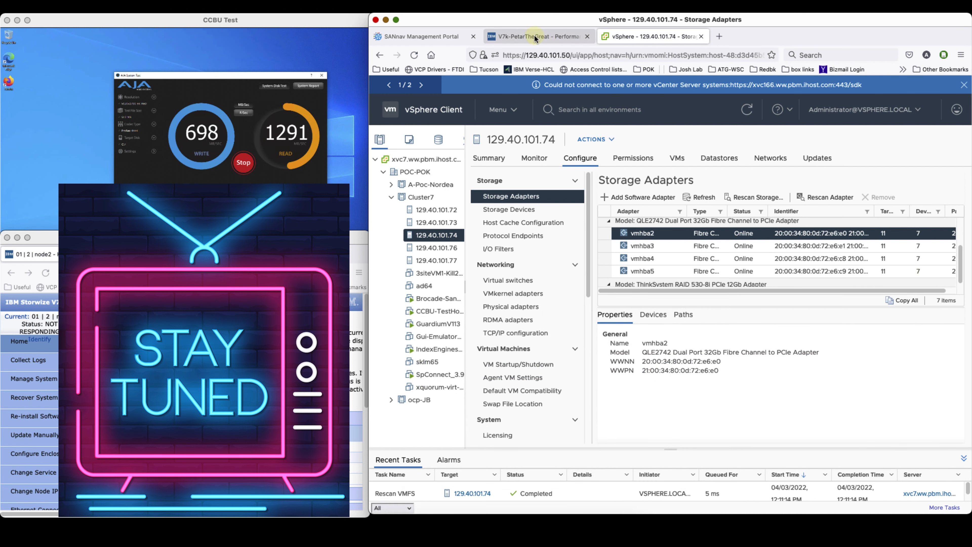
pyautogui.click(534, 36)
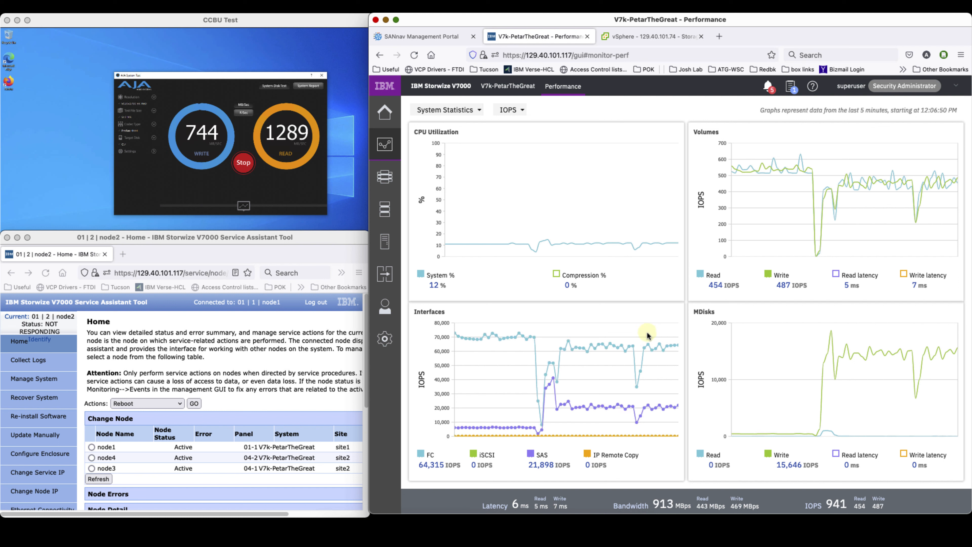
# Refresh the Service Assistant node list repeatedly until node2 reappears as Active.
pyautogui.click(98, 479)
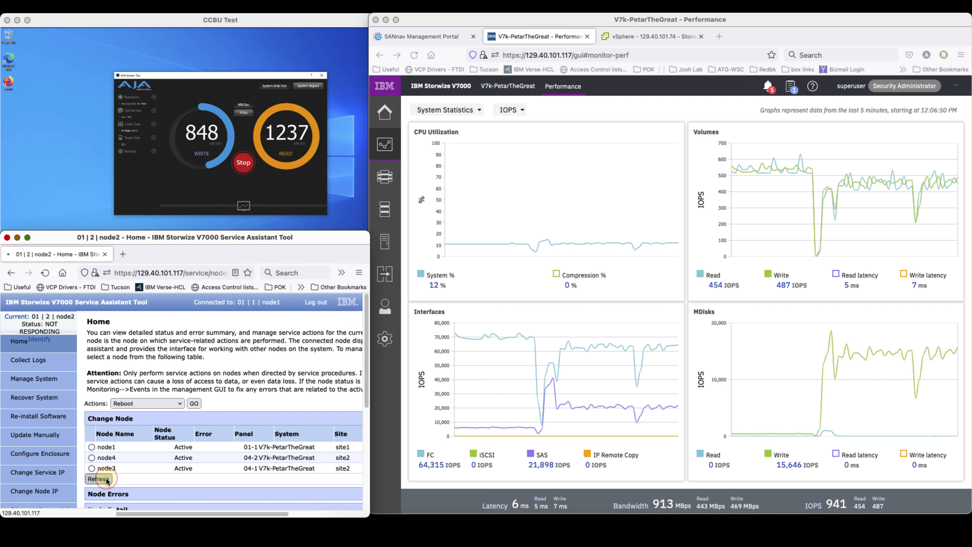
pyautogui.click(98, 479)
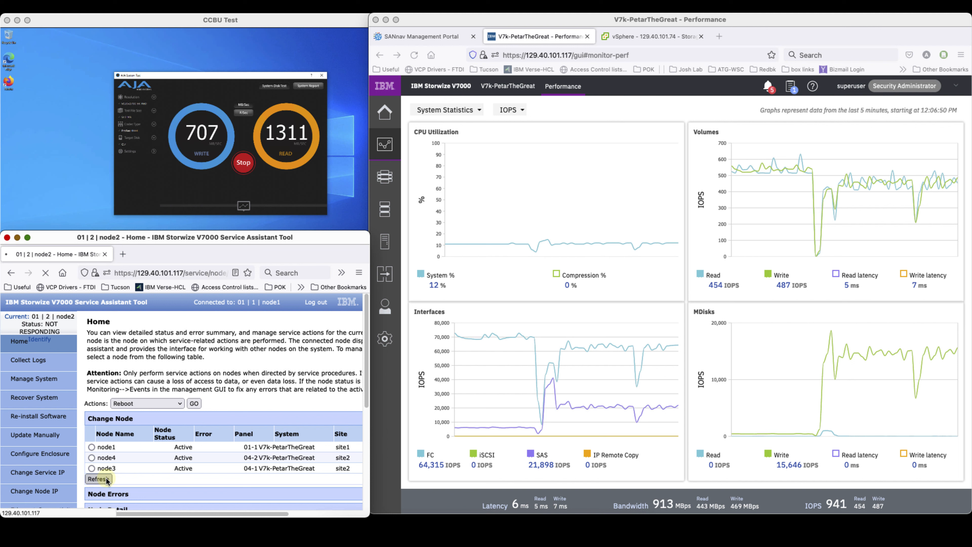
pyautogui.click(106, 447)
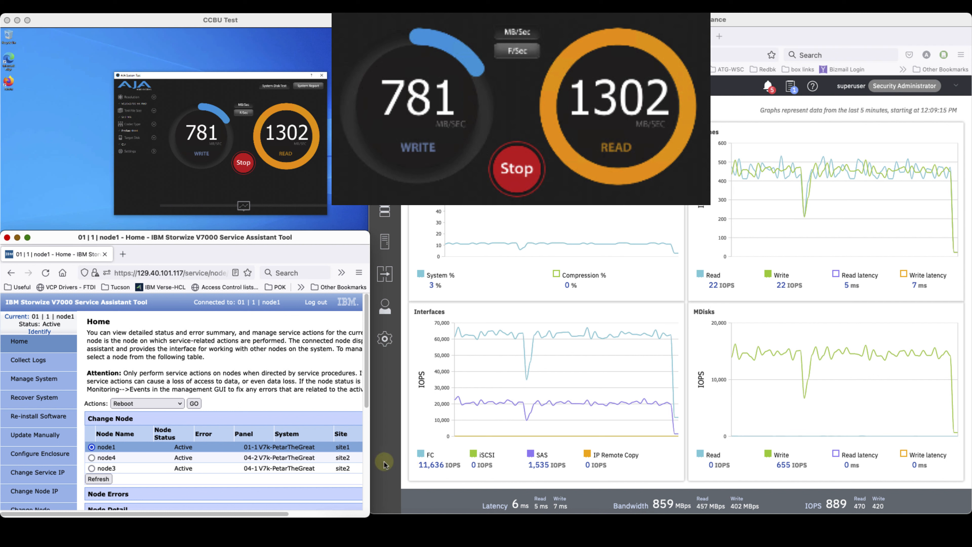
pyautogui.click(98, 479)
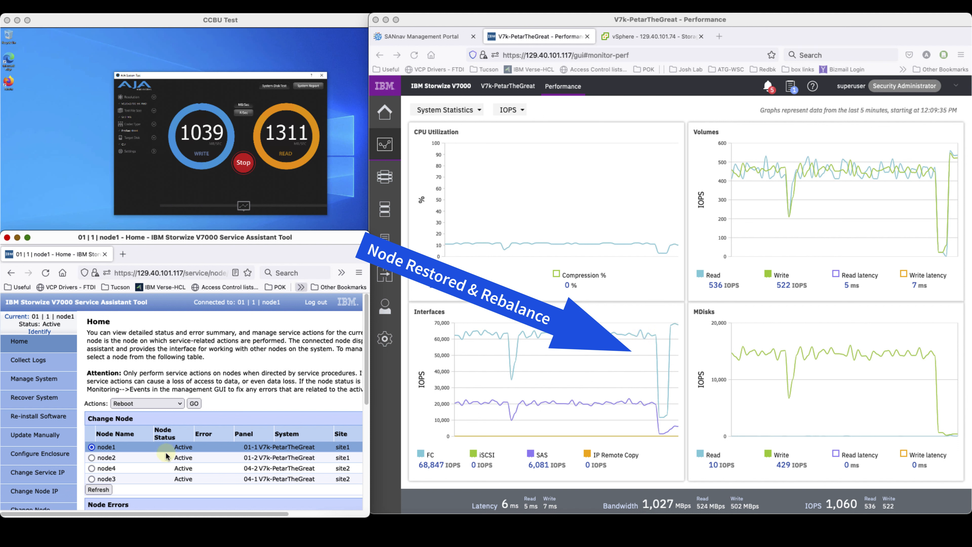
pyautogui.moveTo(425, 36)
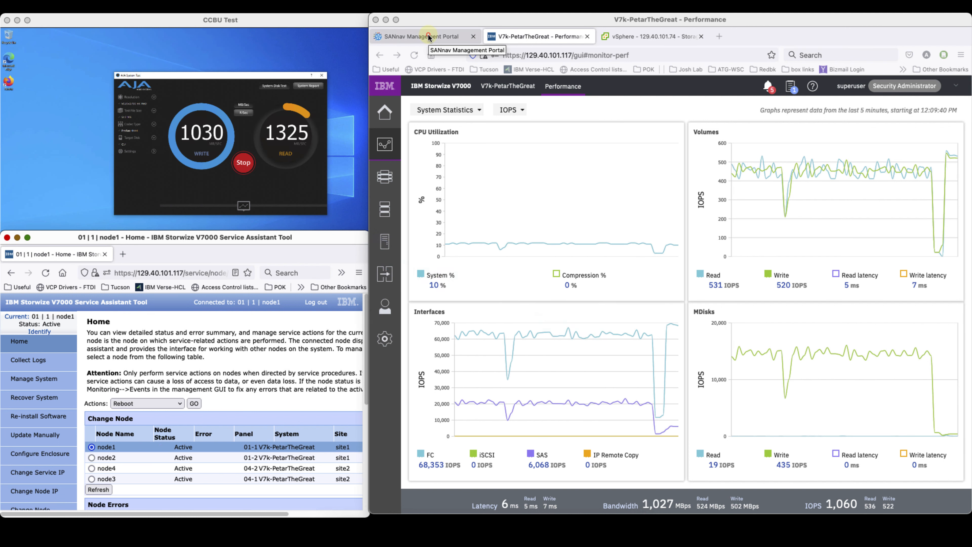
# Search Zoning > Zones for 'id8' and open the inactive v7k_xnsrvr04ESX-ID8 zone showing three members.
pyautogui.click(422, 36)
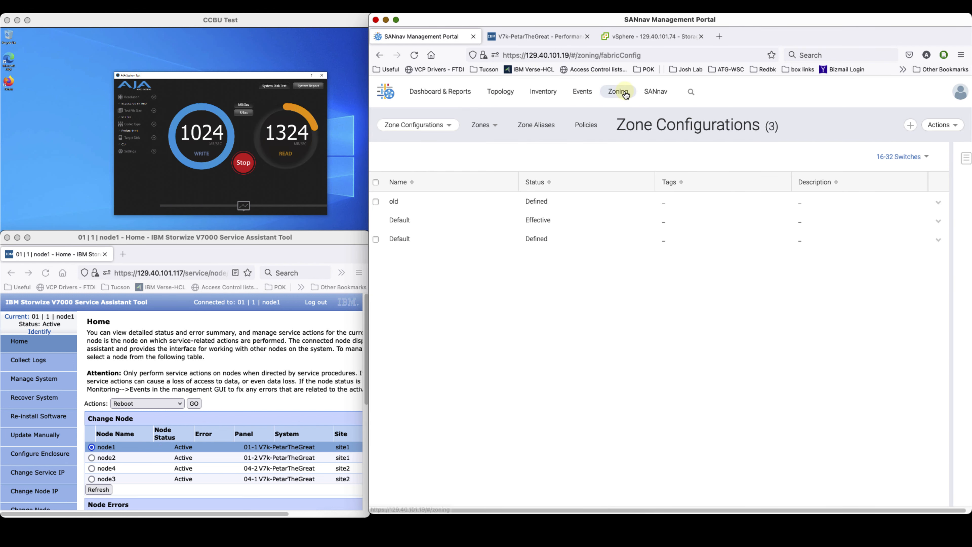
pyautogui.moveTo(582, 91)
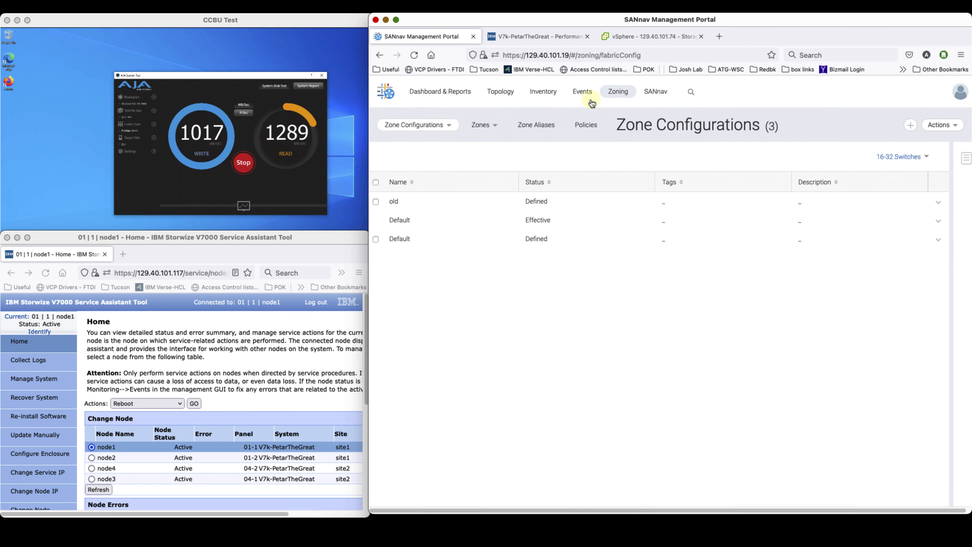
pyautogui.click(483, 124)
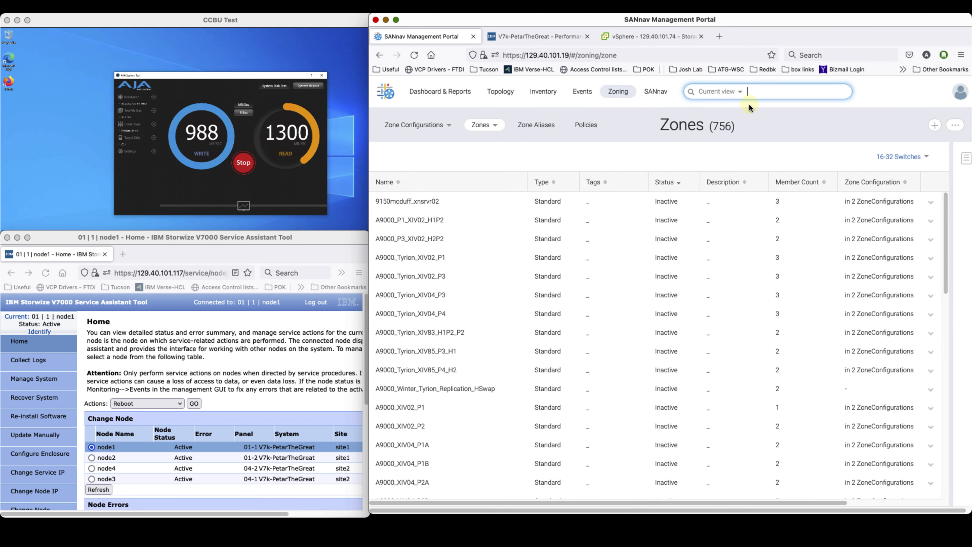
pyautogui.write('id8')
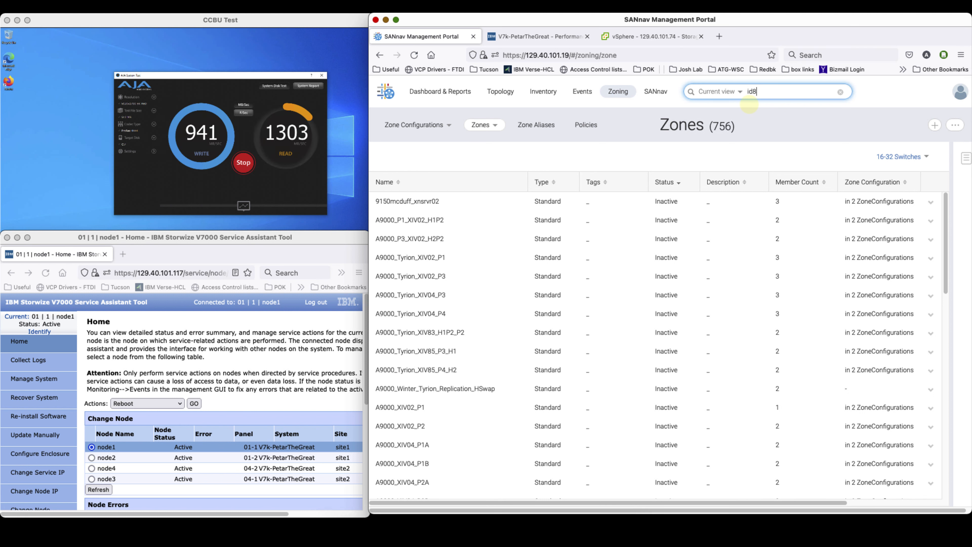
pyautogui.press('Return')
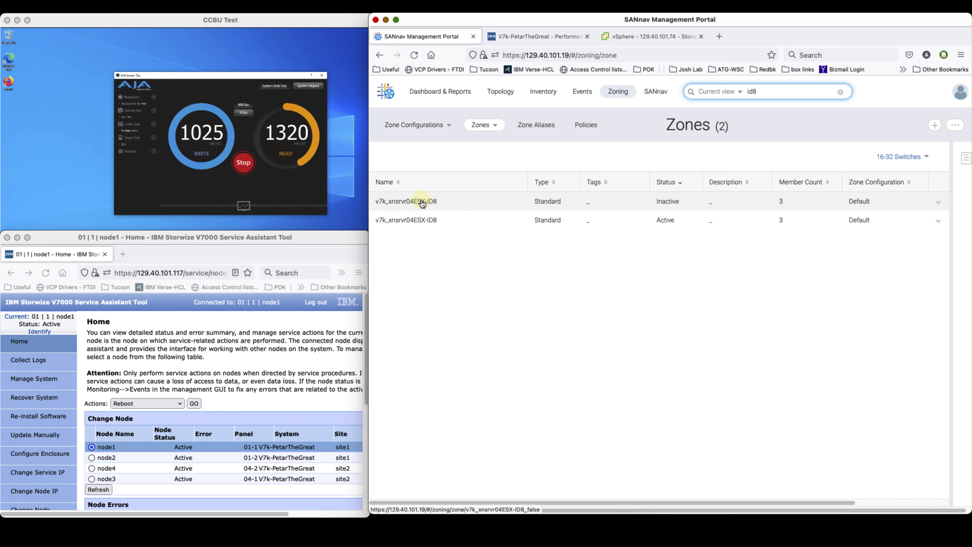
pyautogui.click(406, 201)
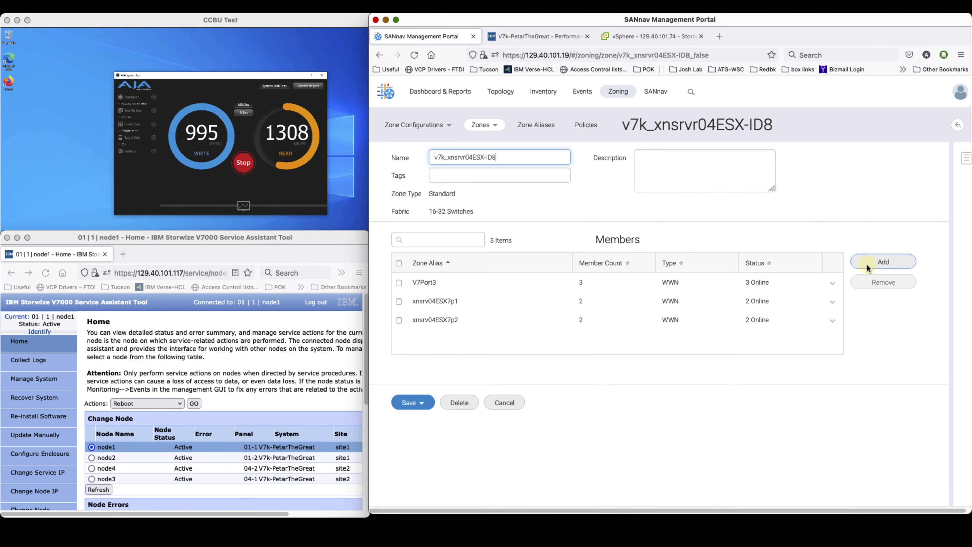
# Add aliases V7Port1, V7Port2 and V7Port4 to the zone and save it with six members.
pyautogui.click(883, 261)
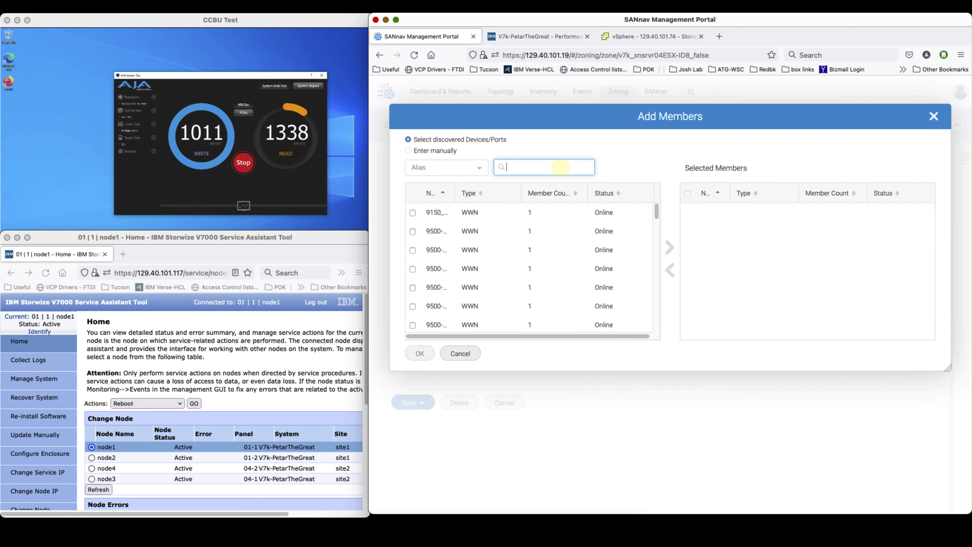
pyautogui.write('V7P')
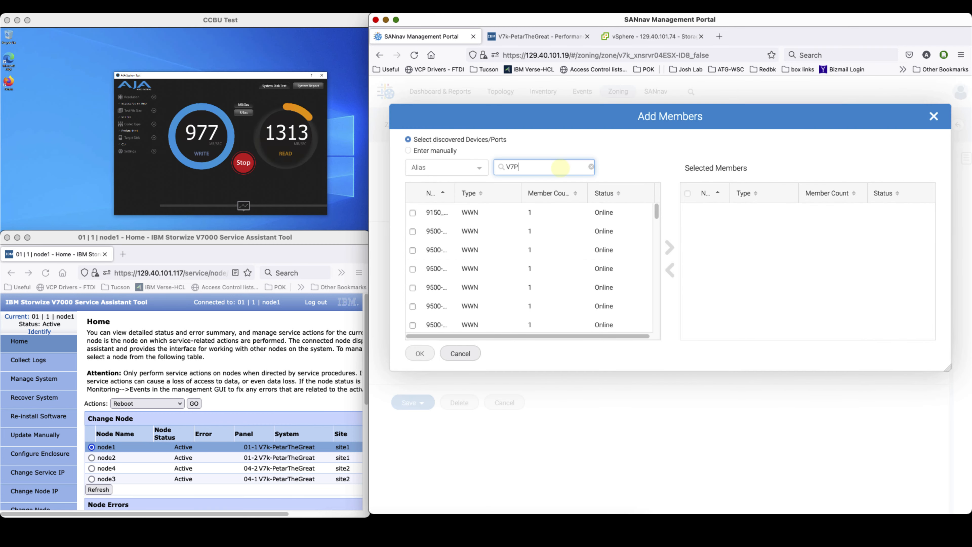
pyautogui.write('ort')
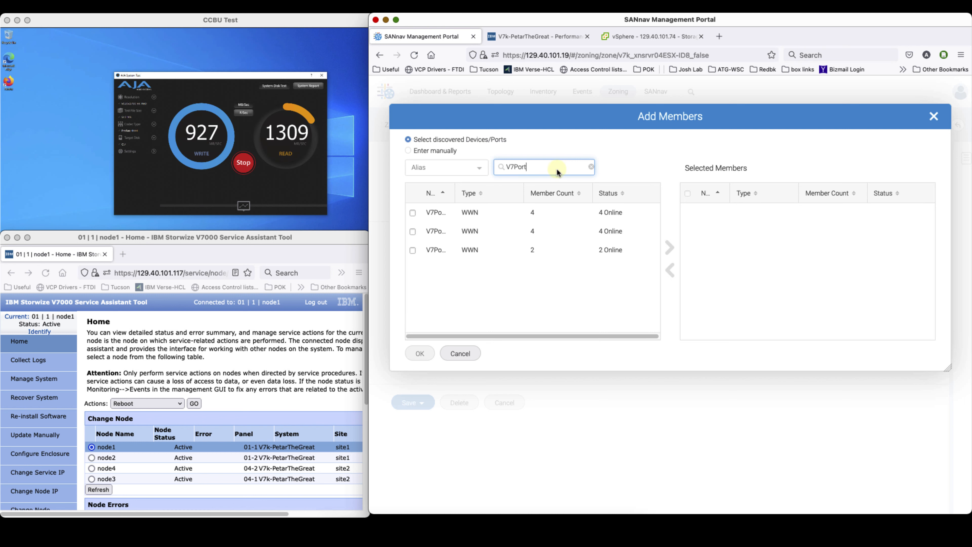
pyautogui.click(412, 212)
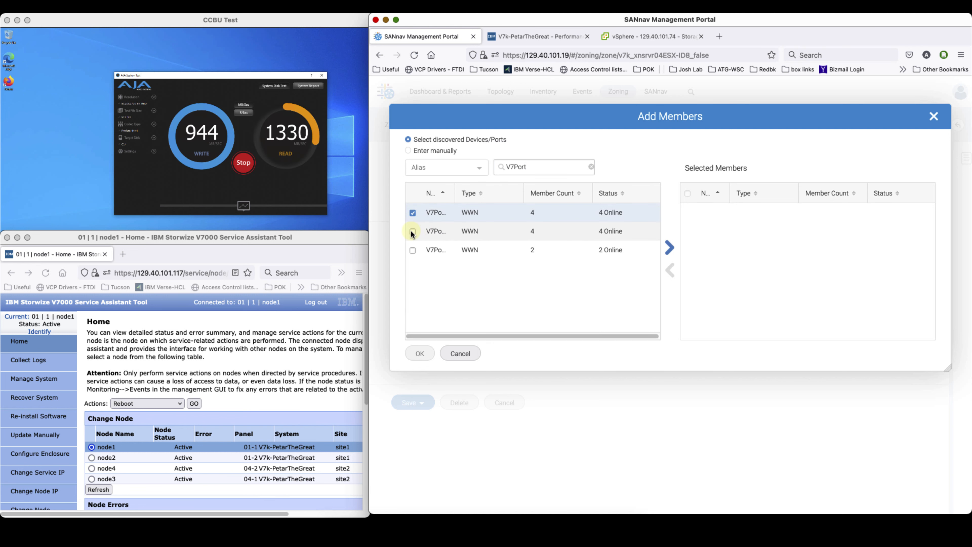
pyautogui.click(412, 232)
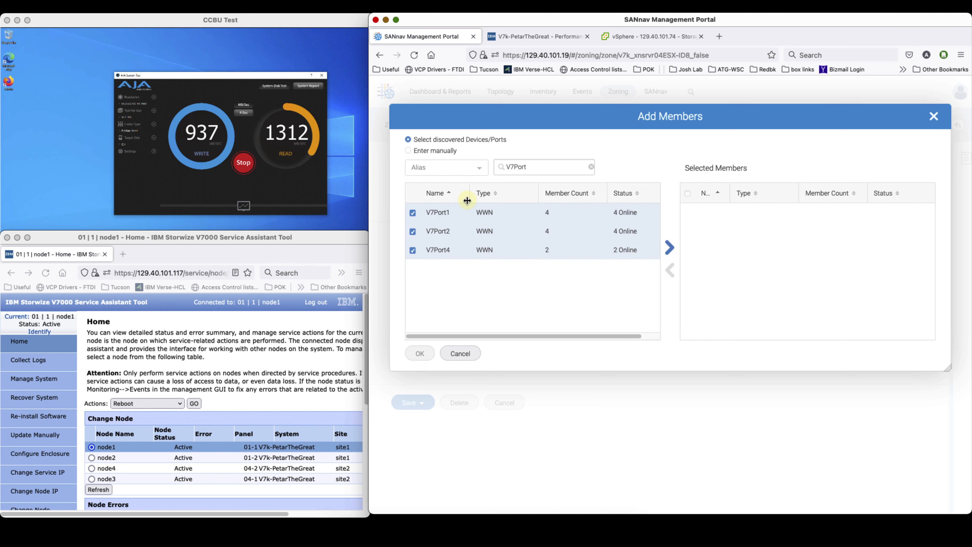
pyautogui.click(669, 248)
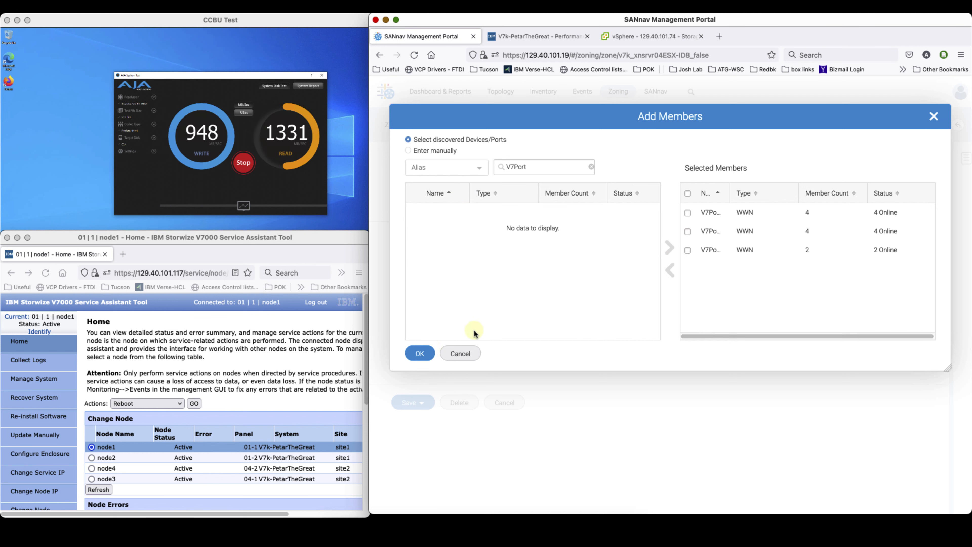
pyautogui.click(420, 353)
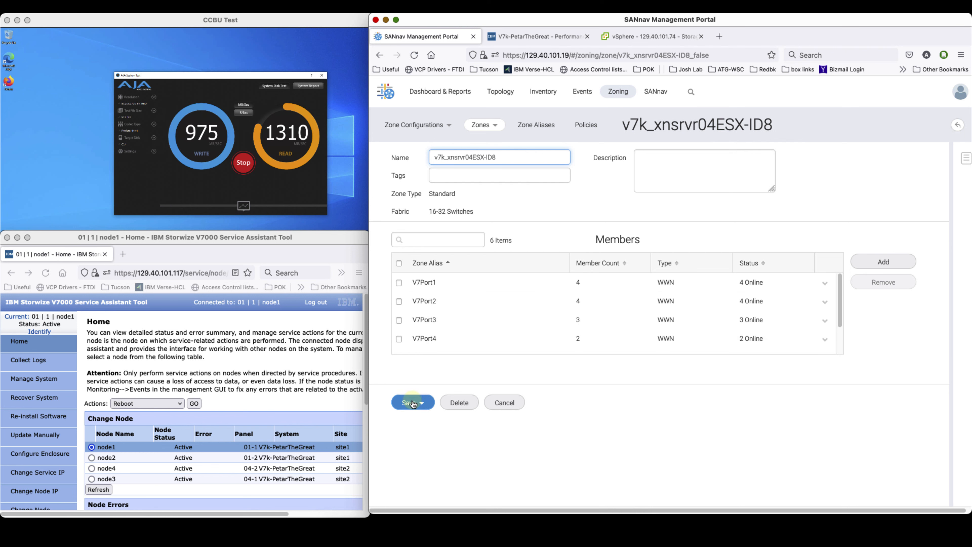
pyautogui.click(409, 402)
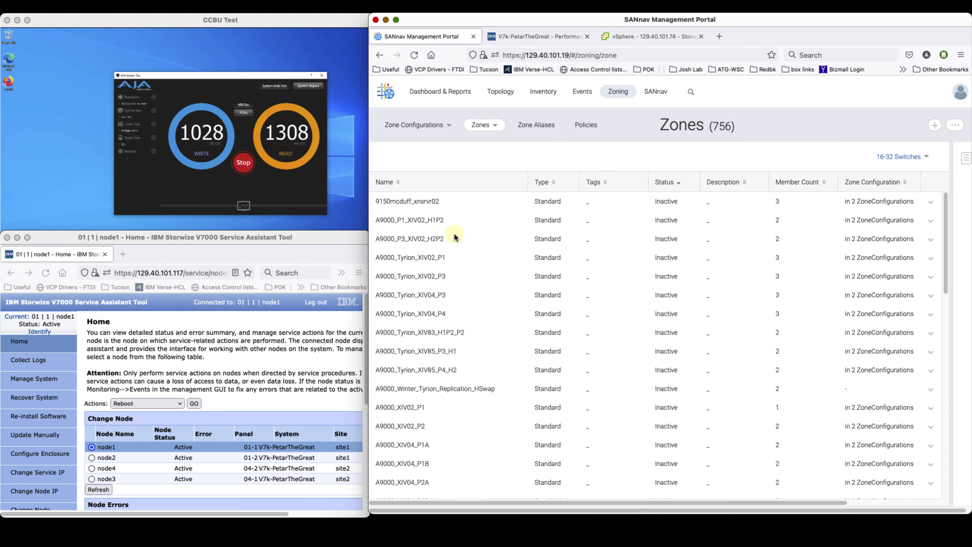
# Activate and save the modified Default zone configuration, confirming the activation warning.
pyautogui.click(414, 125)
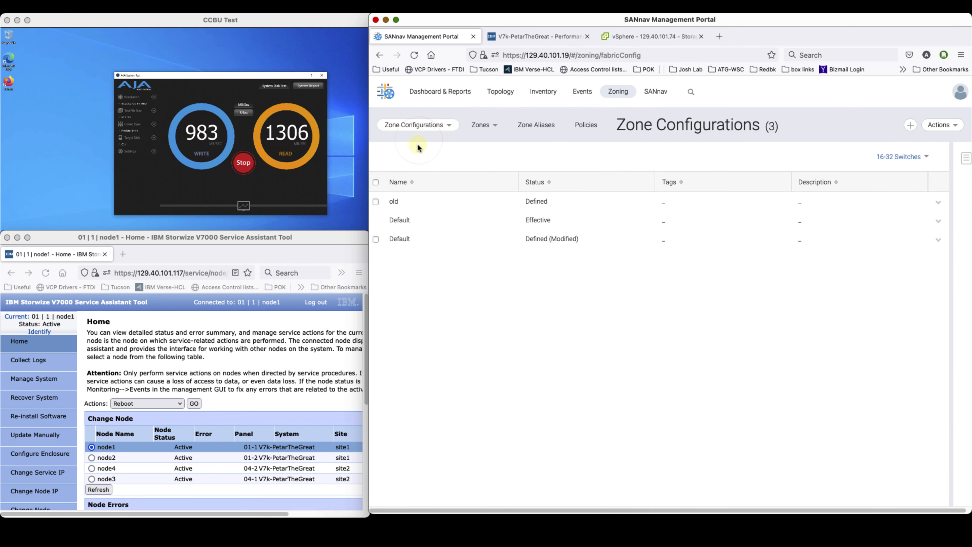
pyautogui.click(400, 220)
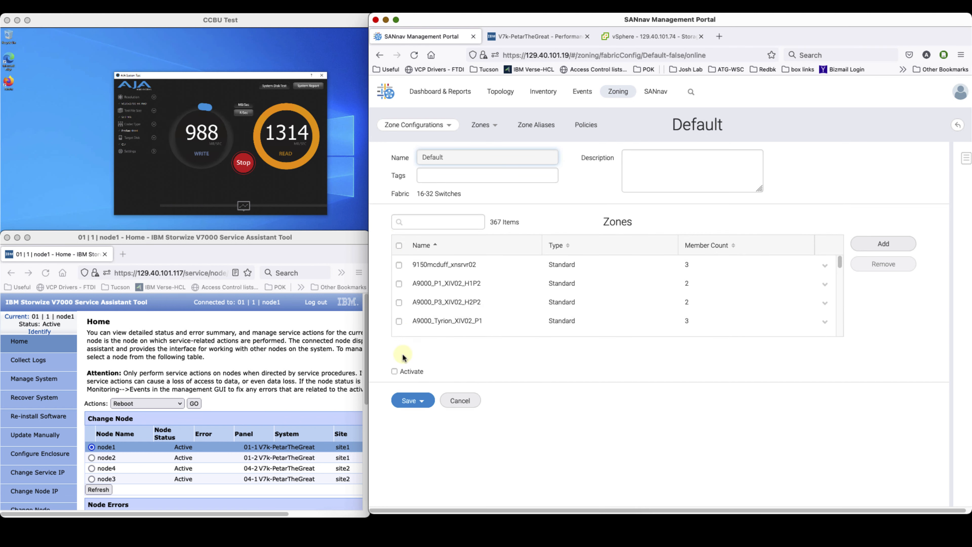
pyautogui.click(424, 400)
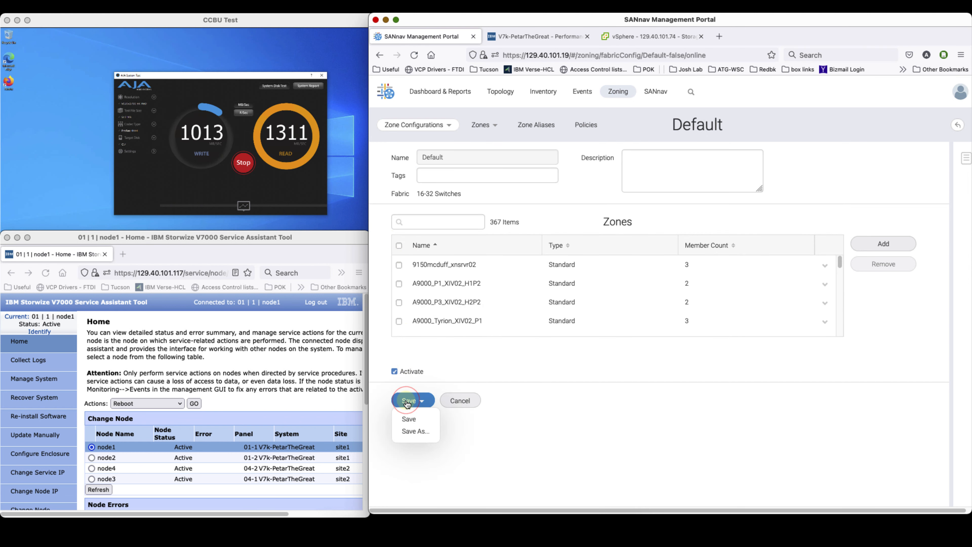
pyautogui.click(409, 419)
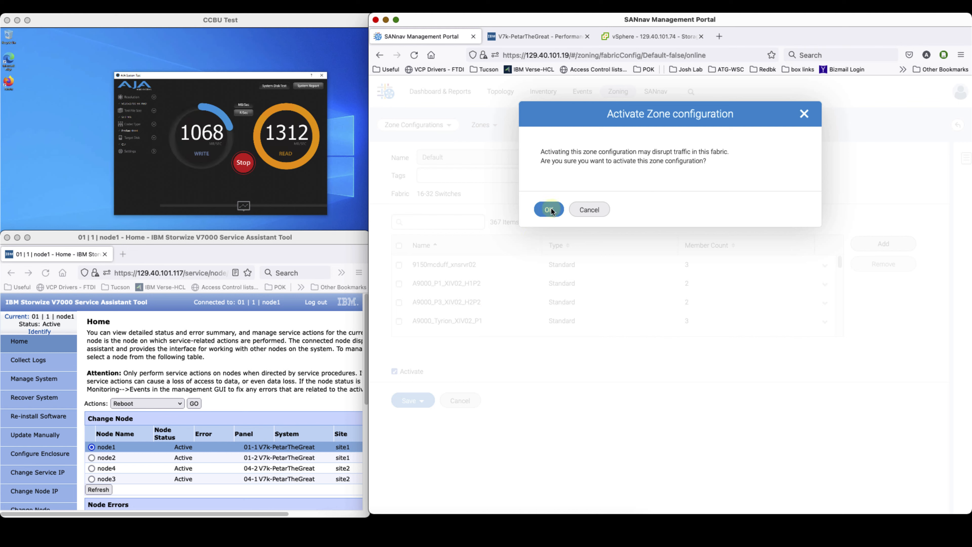
pyautogui.click(548, 210)
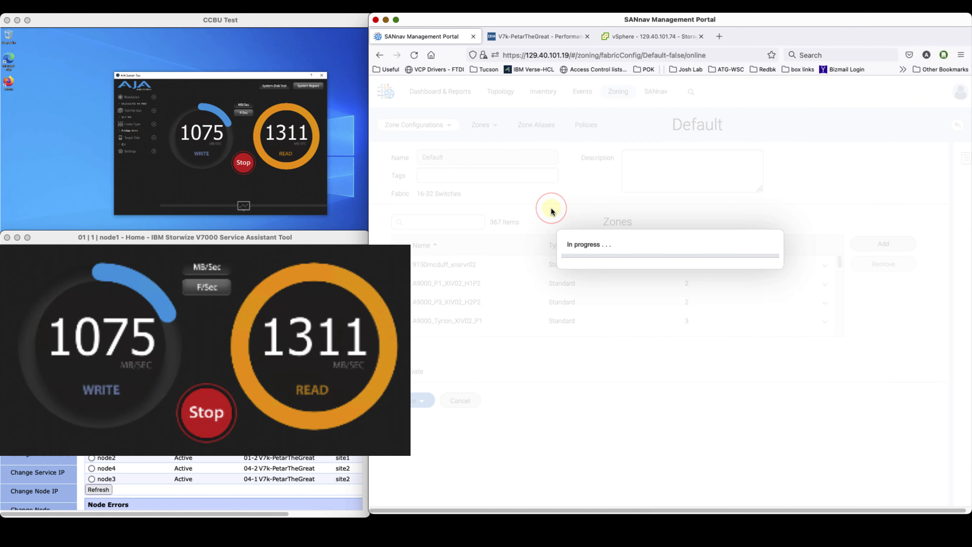
pyautogui.click(537, 36)
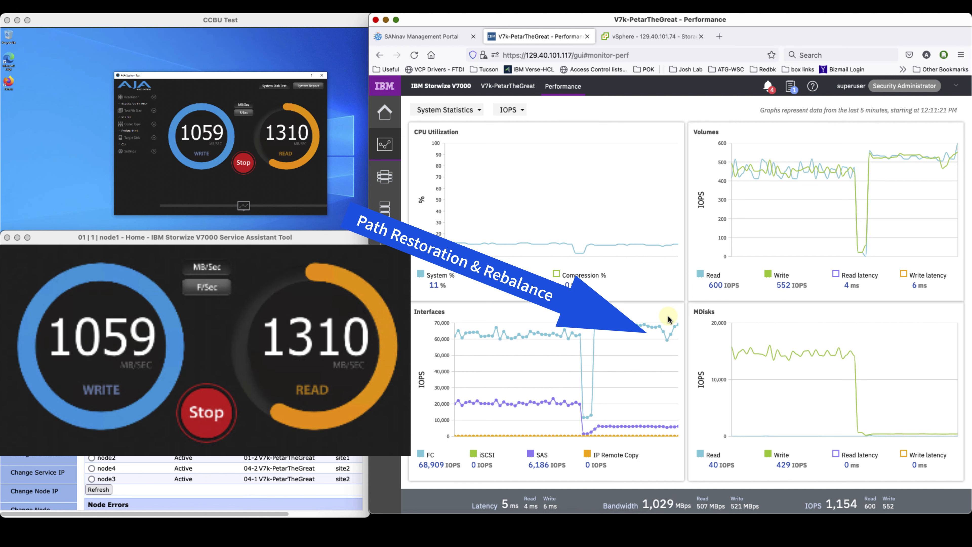
pyautogui.moveTo(660, 318)
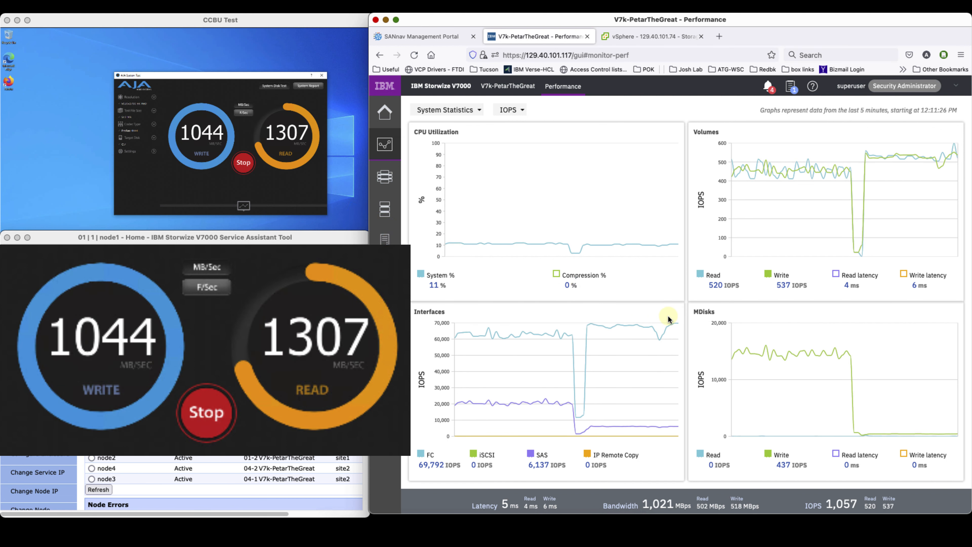
pyautogui.moveTo(668, 316)
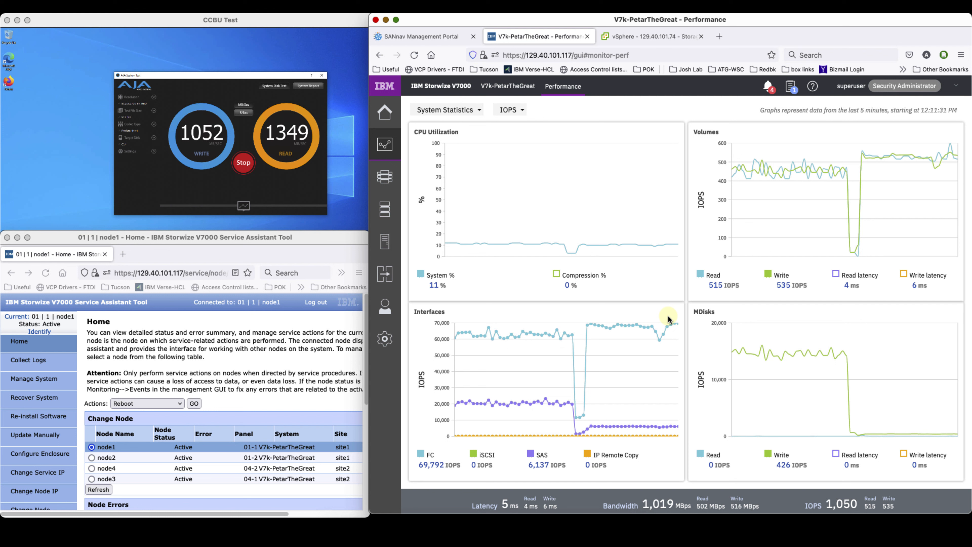
pyautogui.click(243, 207)
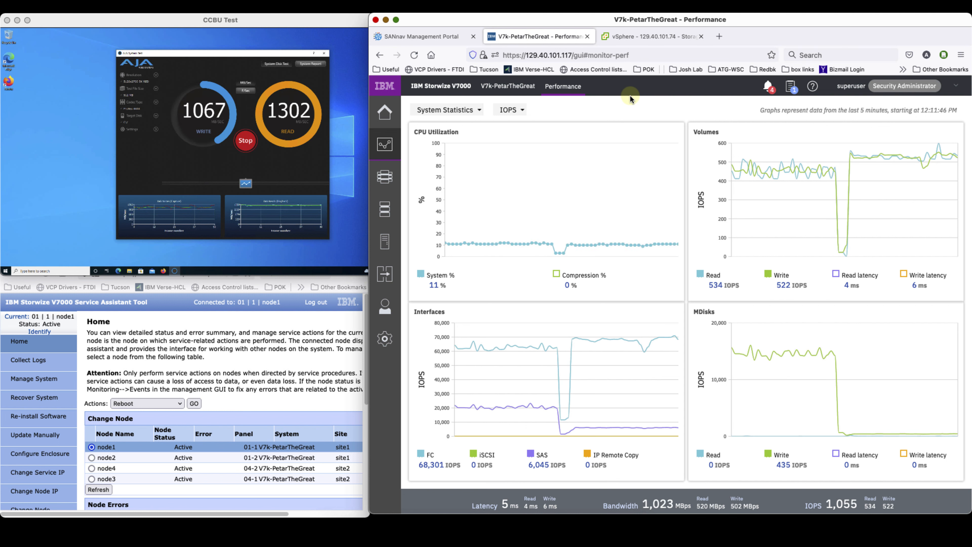
pyautogui.moveTo(673, 338)
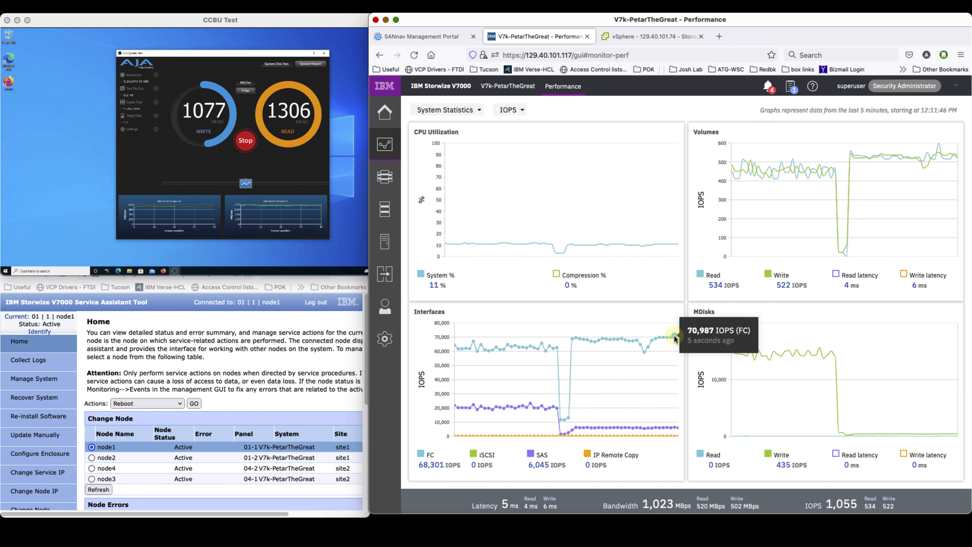